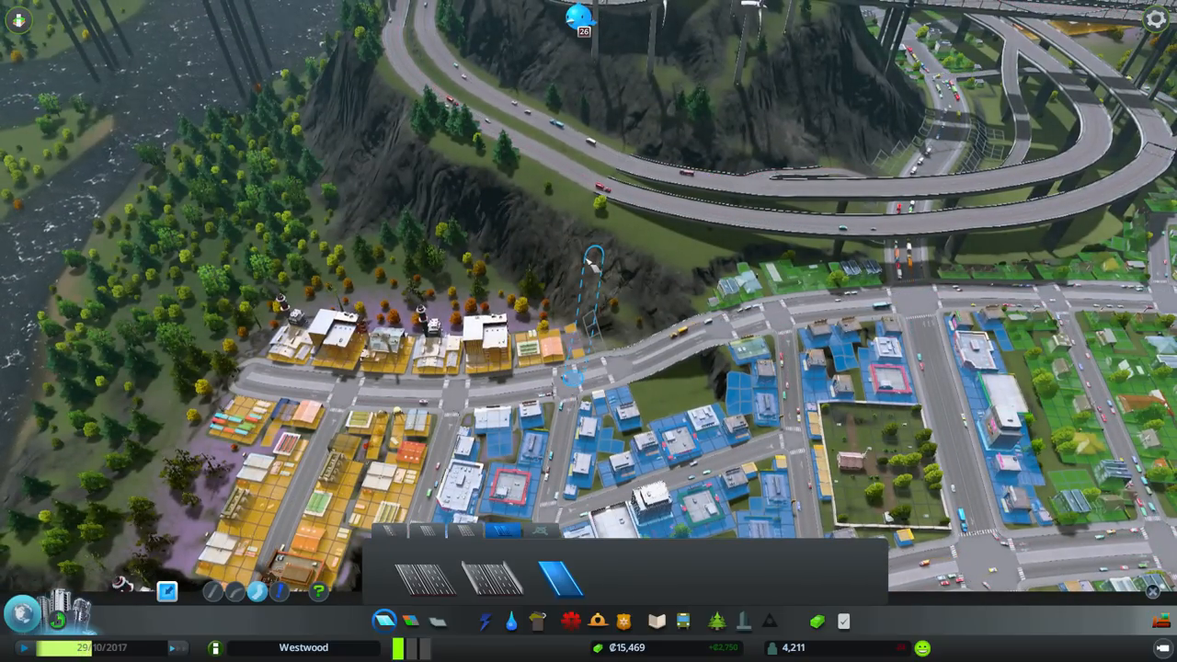
# Draw the elevated highway curving out from the interchange across the grassland.
pyautogui.moveTo(570, 387); pyautogui.dragTo(533, 160)
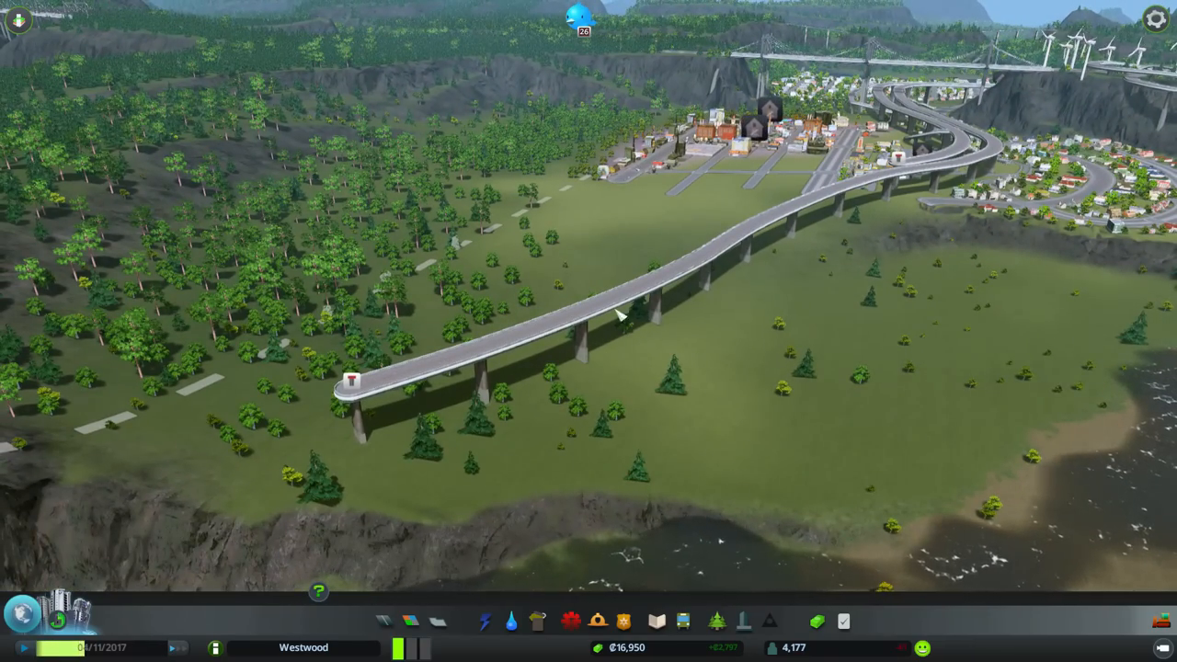
pyautogui.scroll(-3)
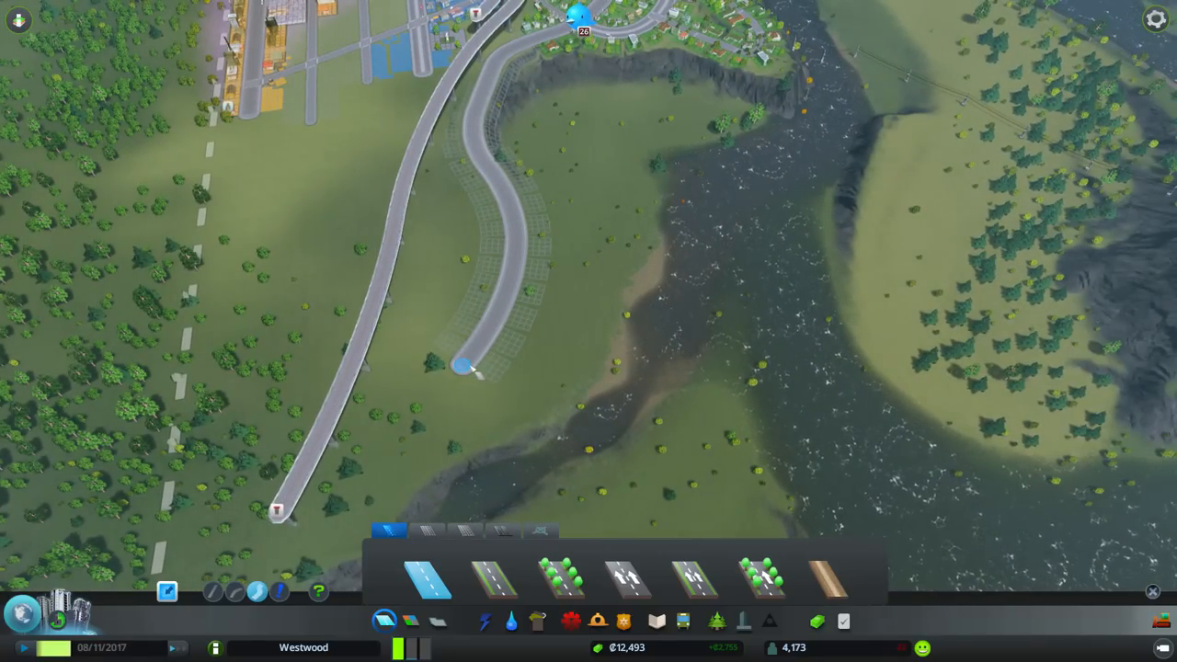
pyautogui.moveTo(552, 400)
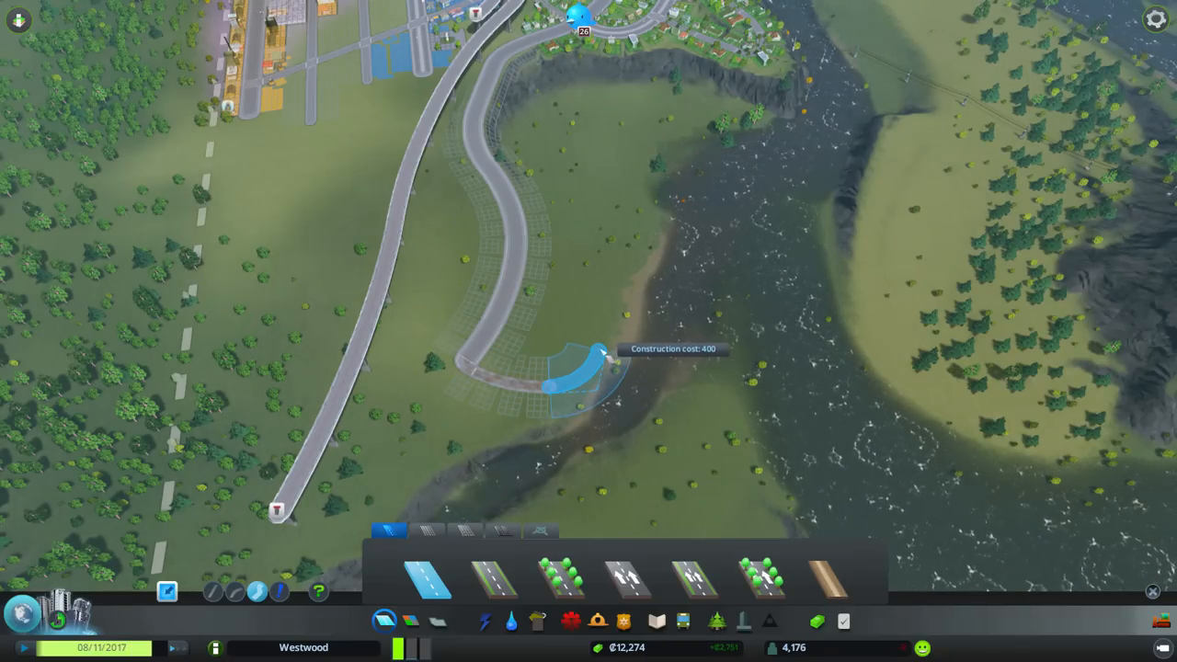
pyautogui.moveTo(580, 377)
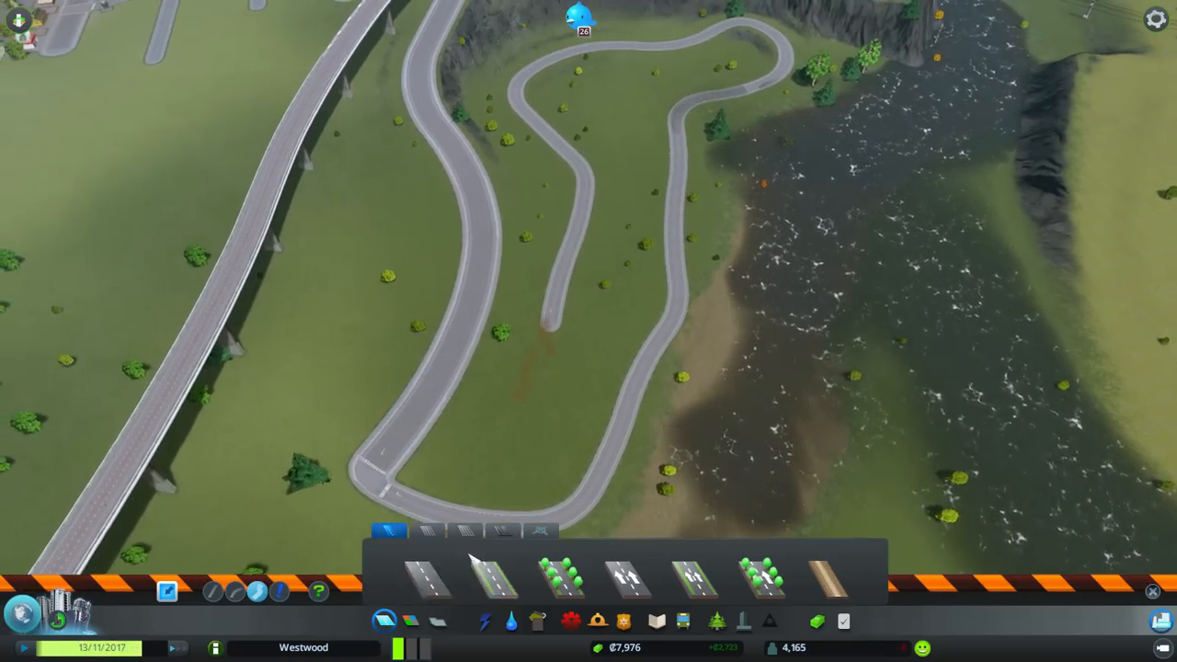
# Add a connector street between the winding inner branch and the outer loop.
pyautogui.click(423, 578)
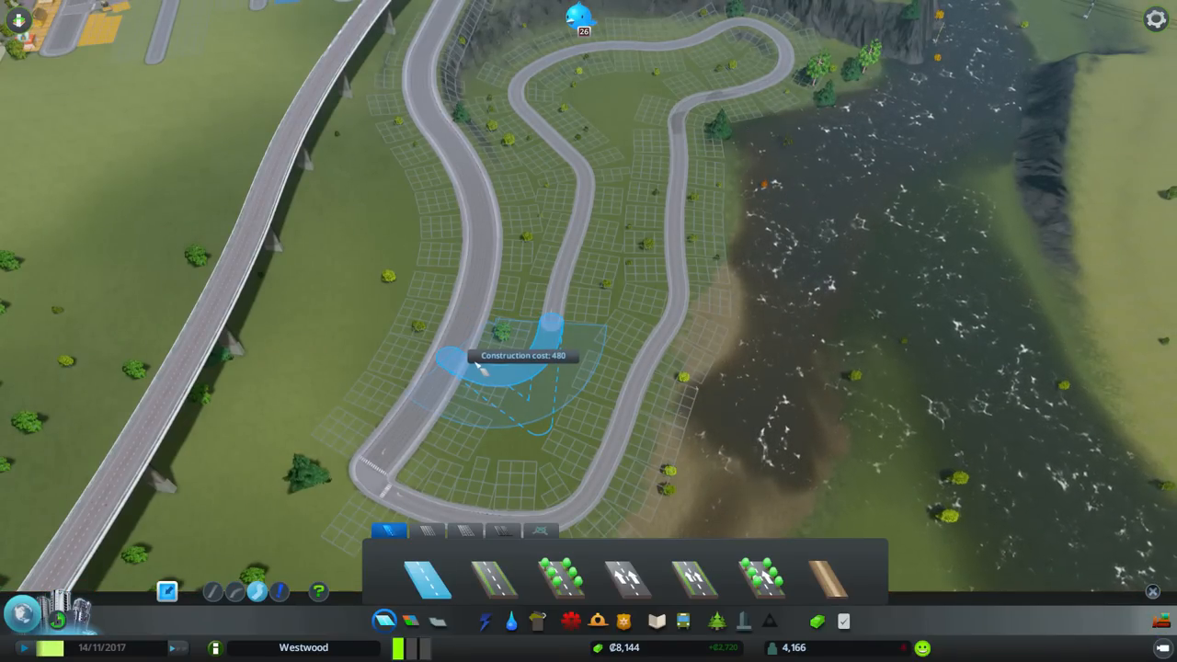
pyautogui.click(478, 368)
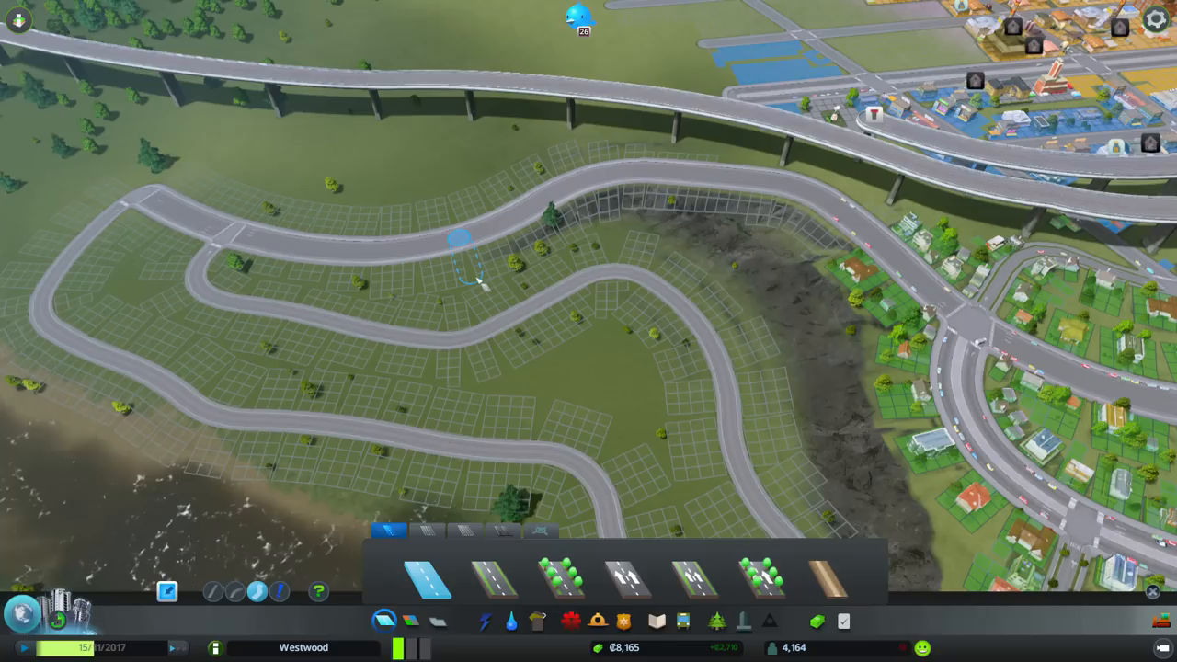
pyautogui.moveTo(460, 238); pyautogui.dragTo(510, 314)
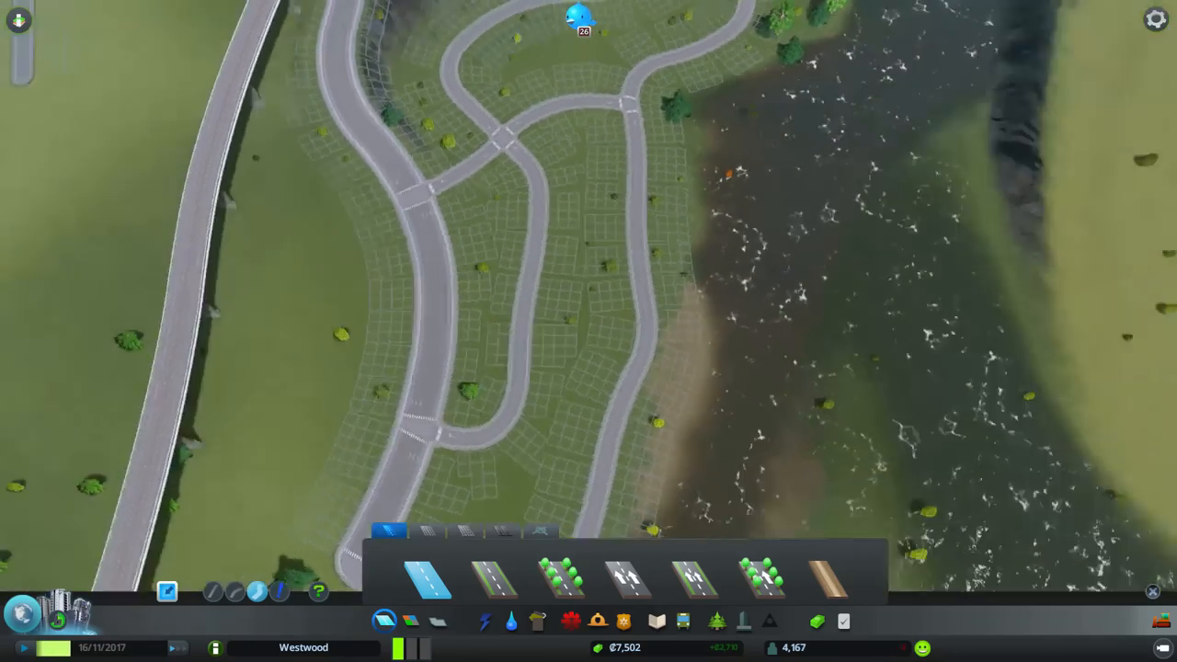
pyautogui.click(511, 621)
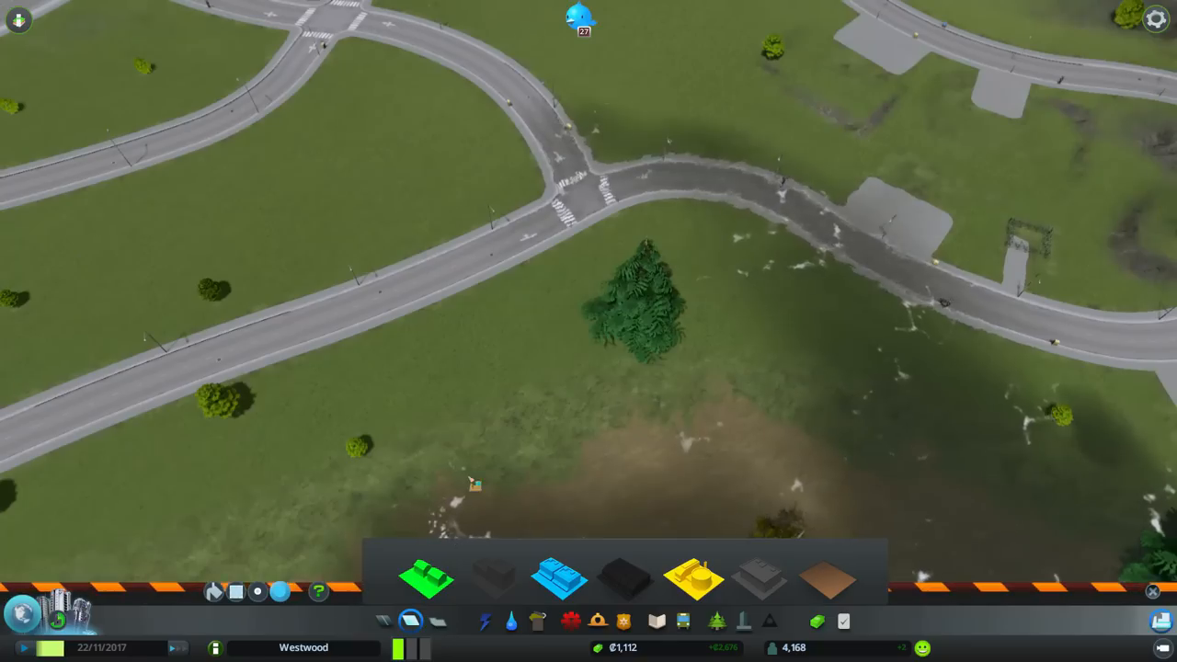
pyautogui.moveTo(425, 577)
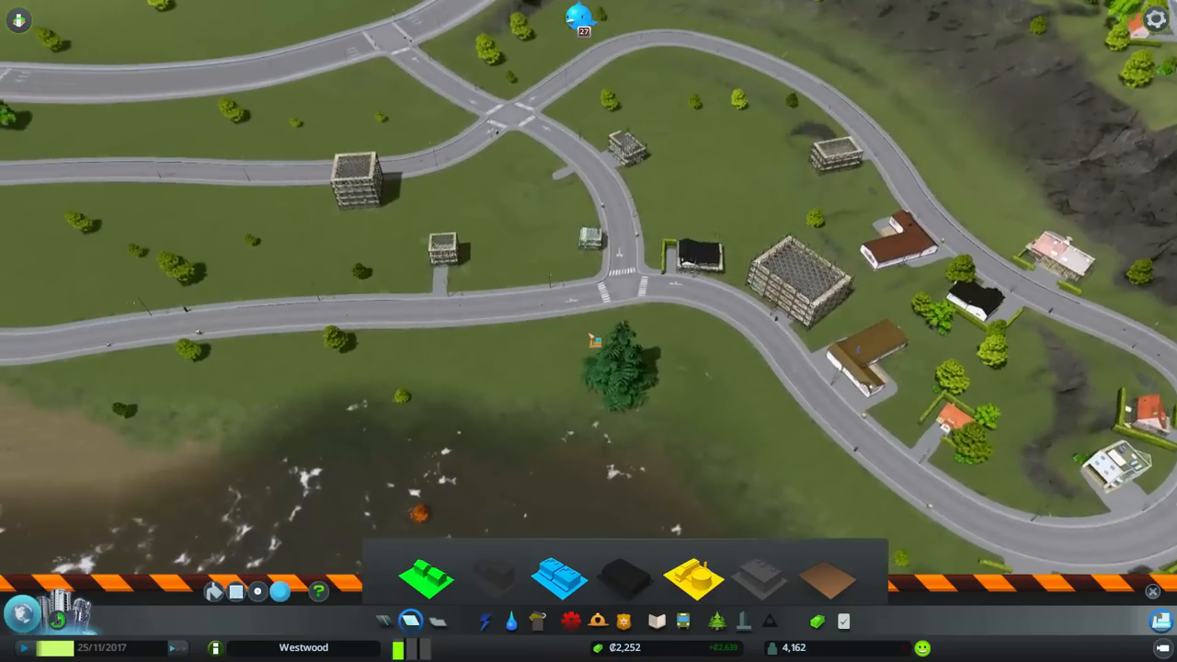
# Paint low-density residential zoning on the remaining riverside road-side cells.
pyautogui.click(426, 579)
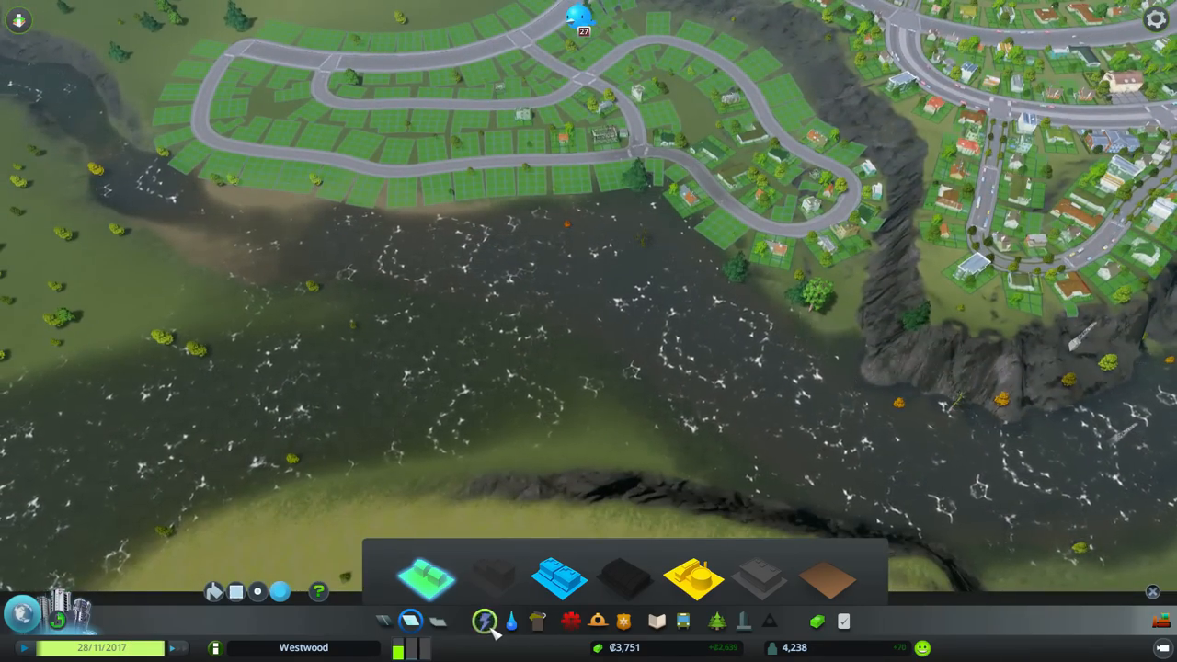
pyautogui.click(485, 620)
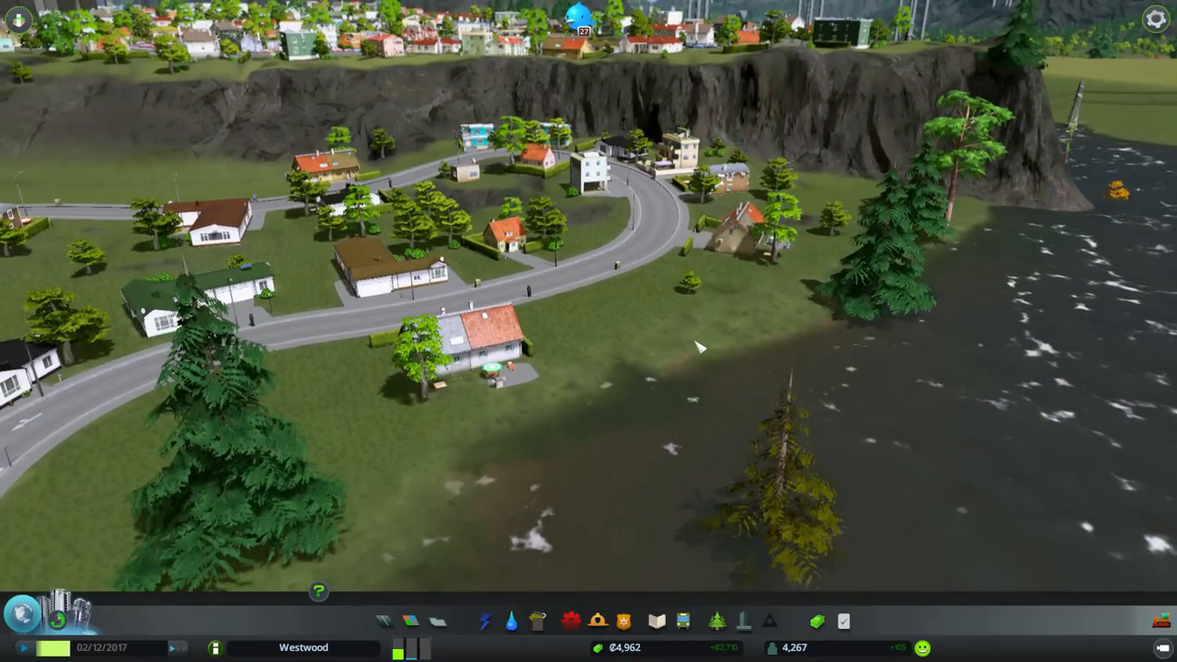
pyautogui.scroll(-3)
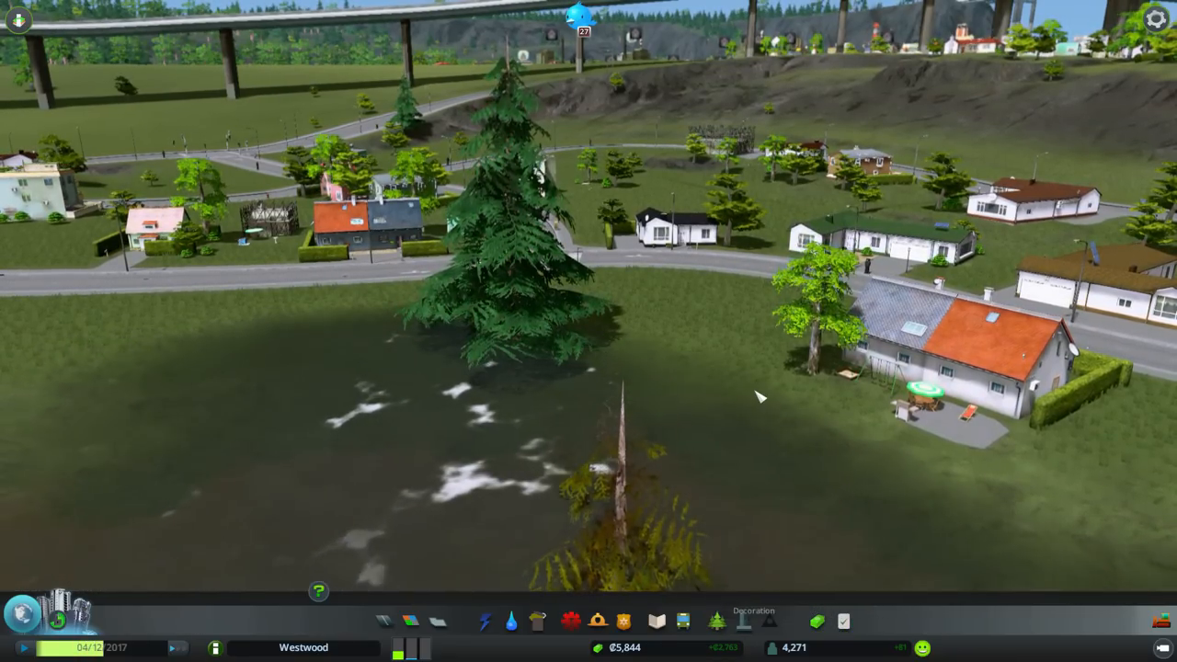
pyautogui.scroll(-3)
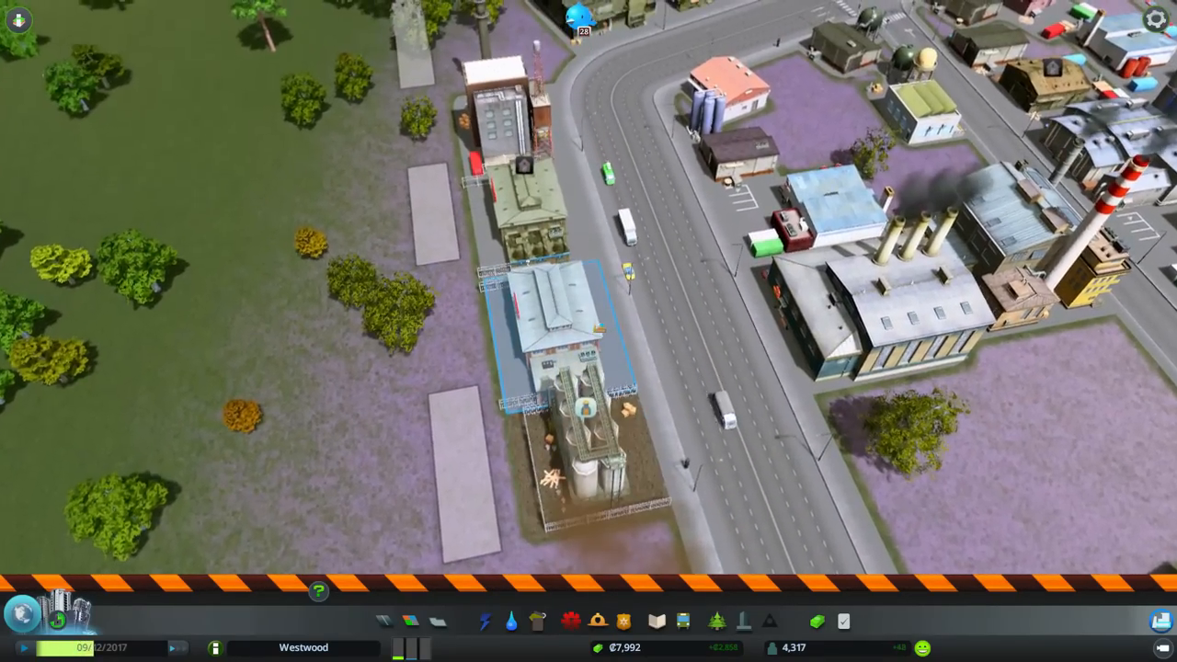
pyautogui.scroll(-3)
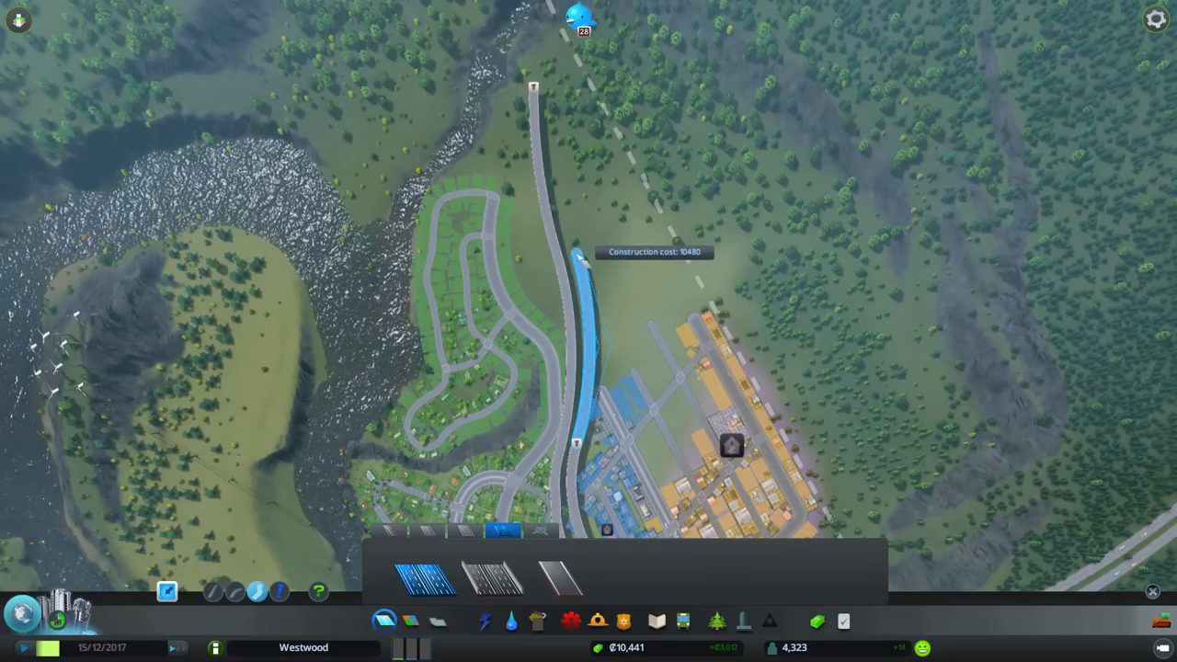
# Lay the one-way highway parallel to the existing elevated highway.
pyautogui.click(576, 442)
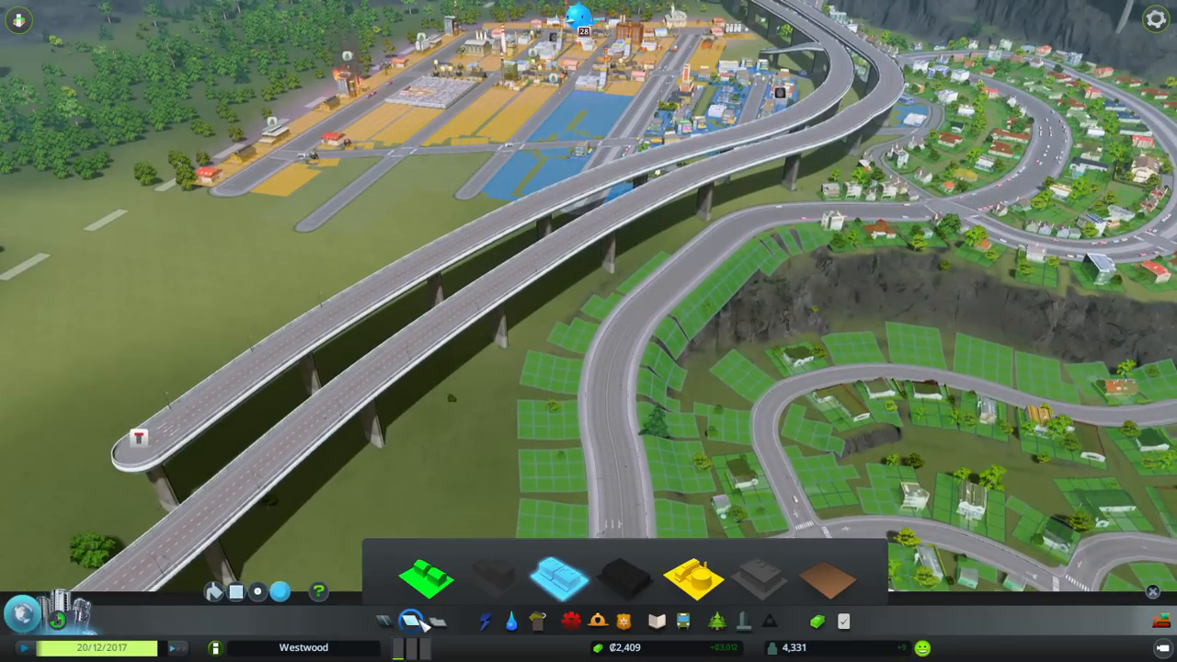
# Show the electricity availability overlay to compare production with consumption.
pyautogui.click(485, 621)
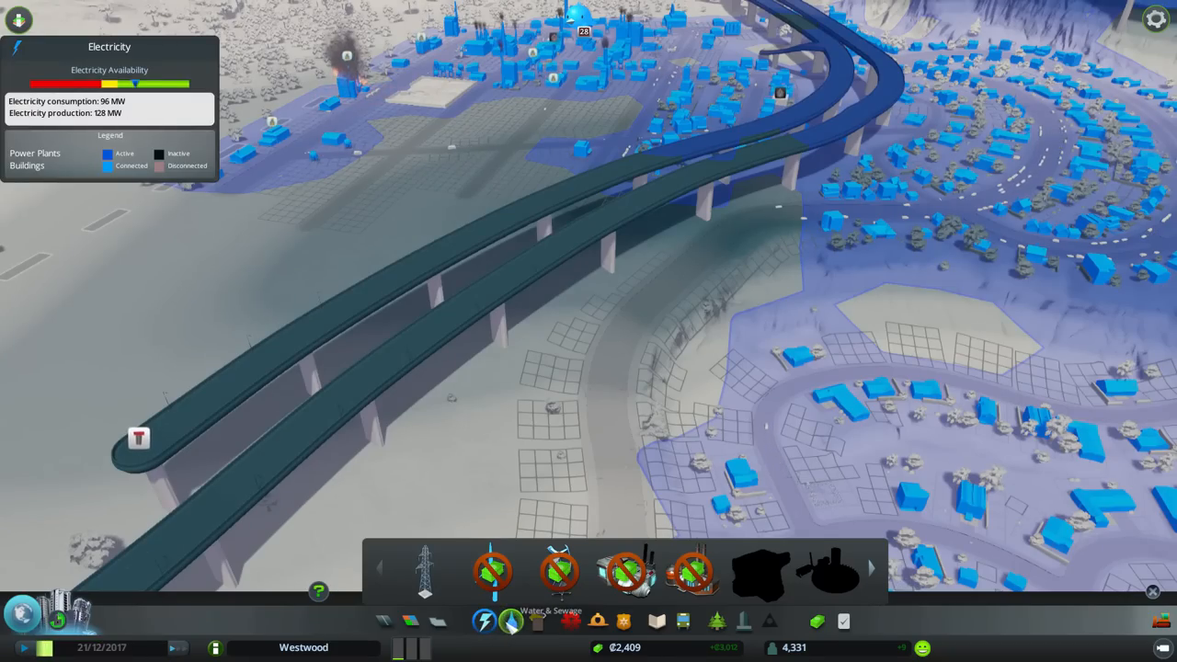
pyautogui.click(510, 620)
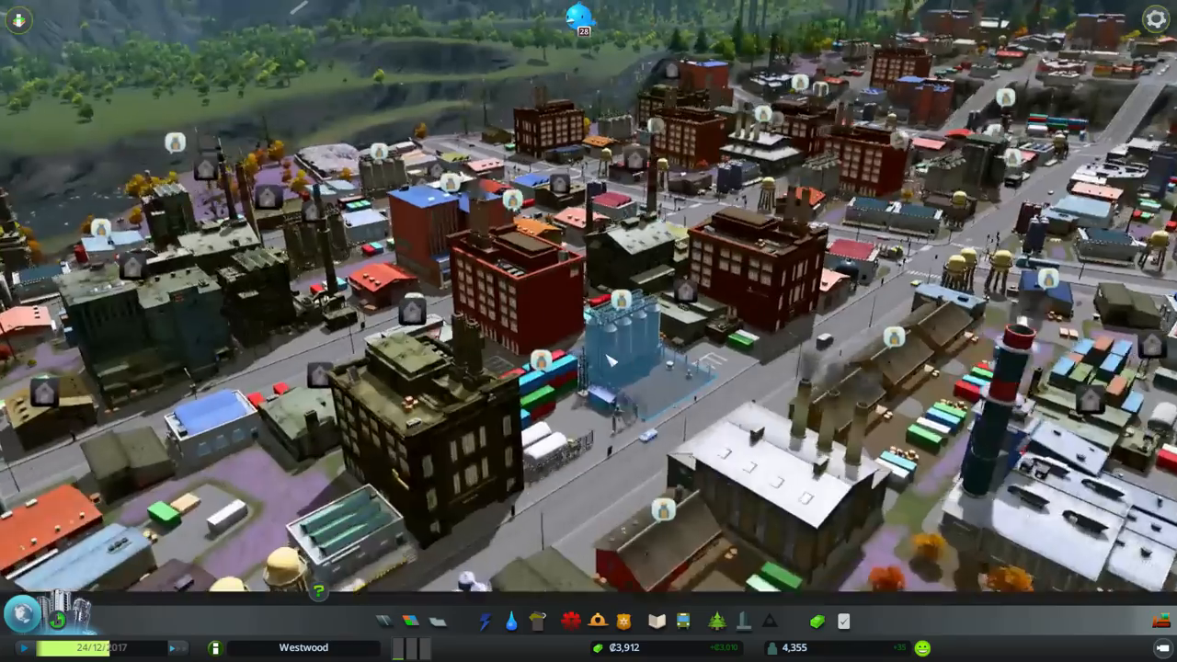
pyautogui.scroll(-3)
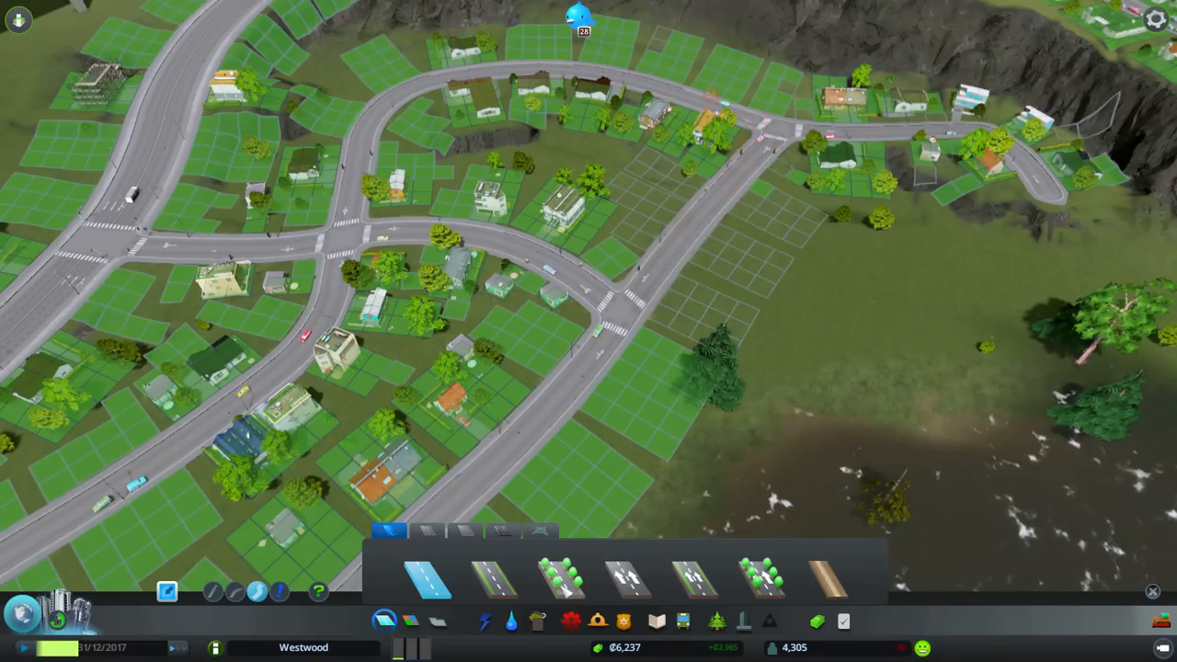
# Place a new two-lane street extending the neighbourhood toward the lakeshore.
pyautogui.click(411, 621)
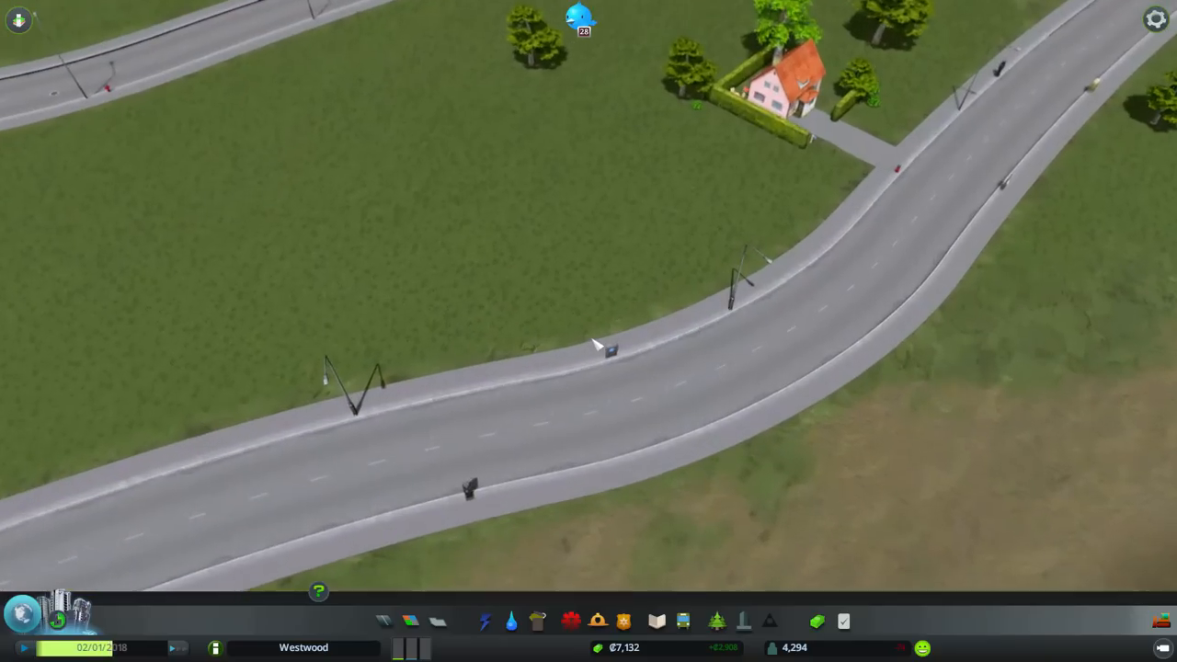
pyautogui.click(772, 87)
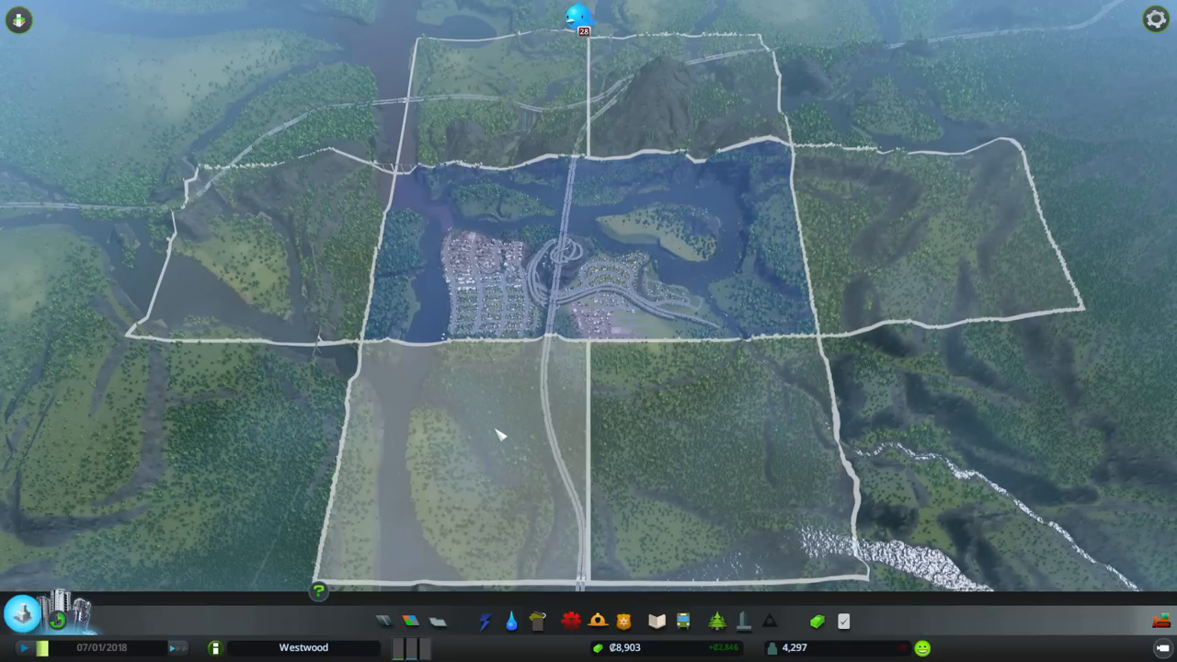
pyautogui.moveTo(510, 501)
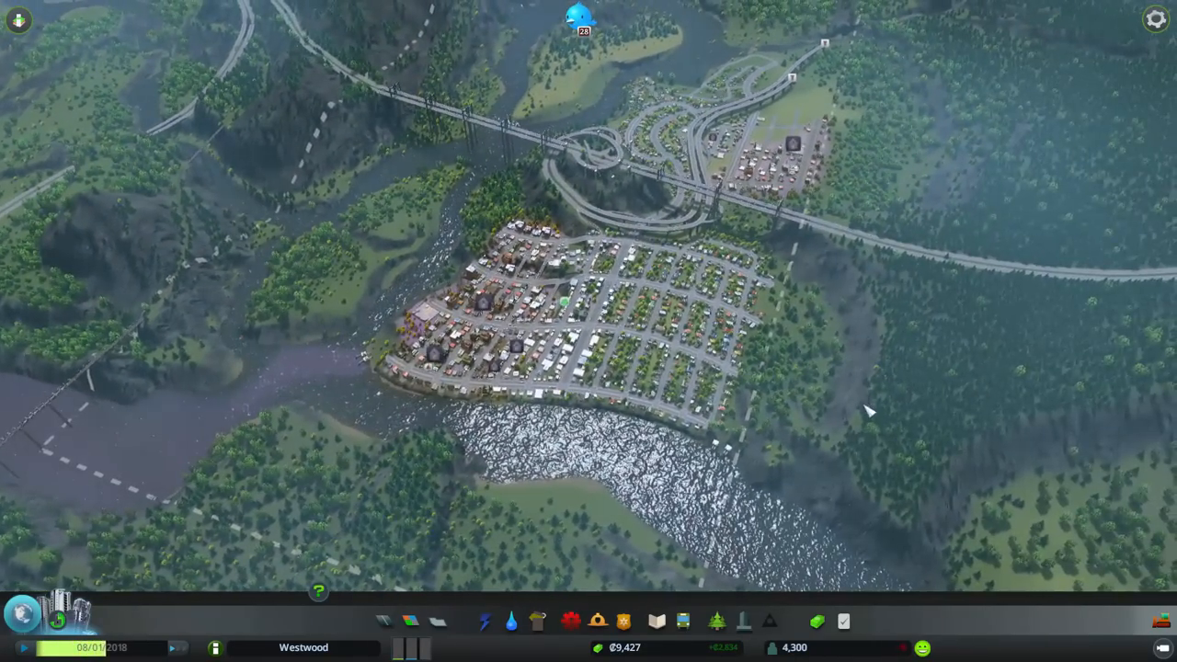
pyautogui.scroll(-3)
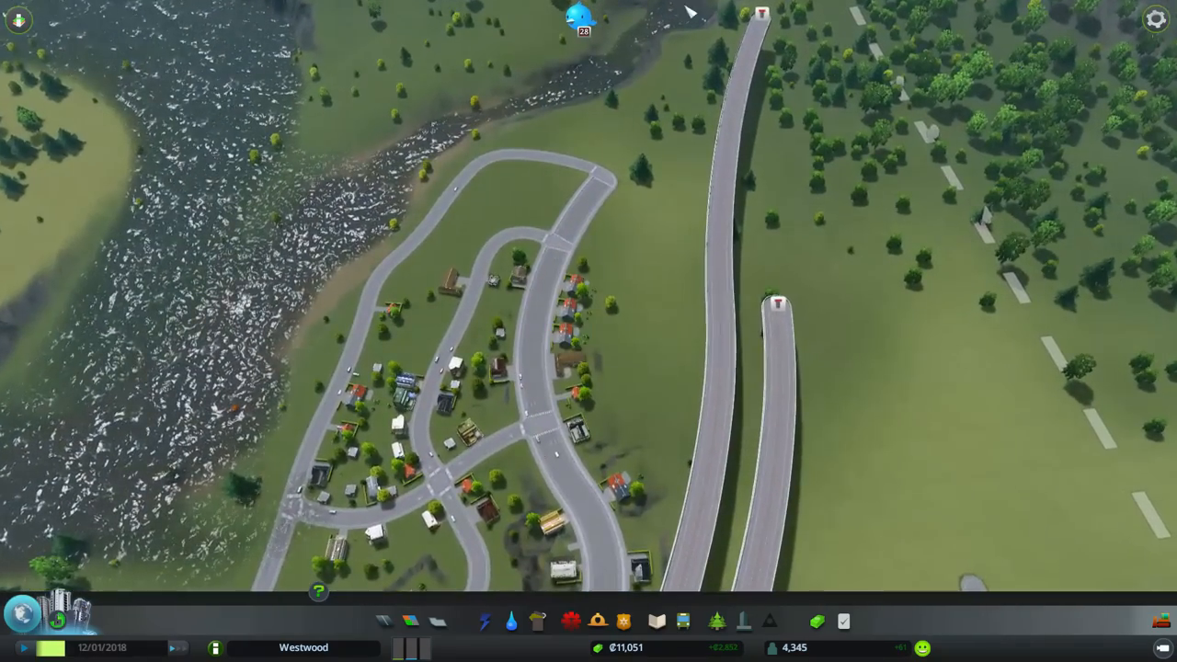
pyautogui.click(385, 621)
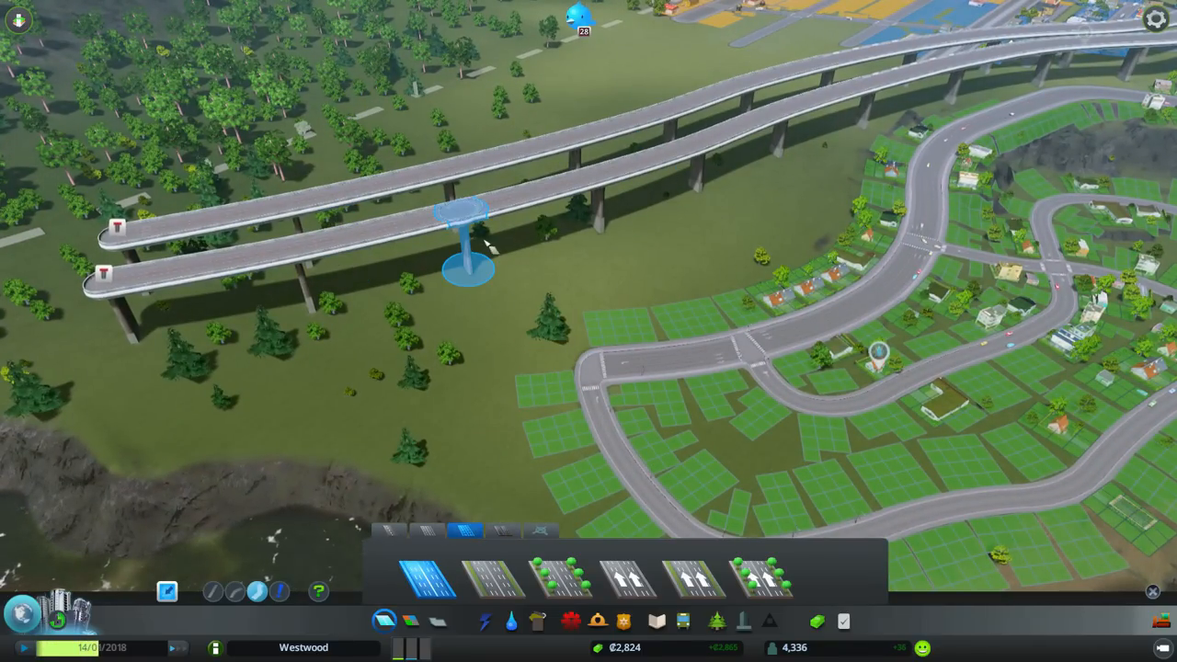
pyautogui.moveTo(628, 578)
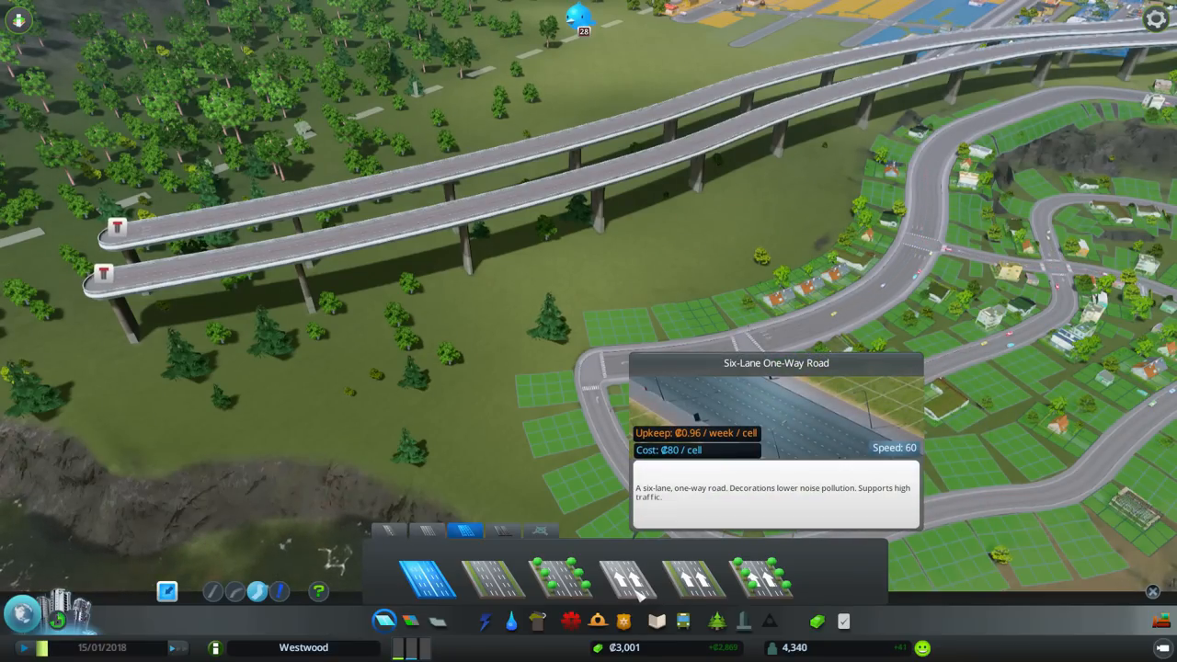
# Place the curved one-way loop section of the ramp beside the trees.
pyautogui.click(628, 580)
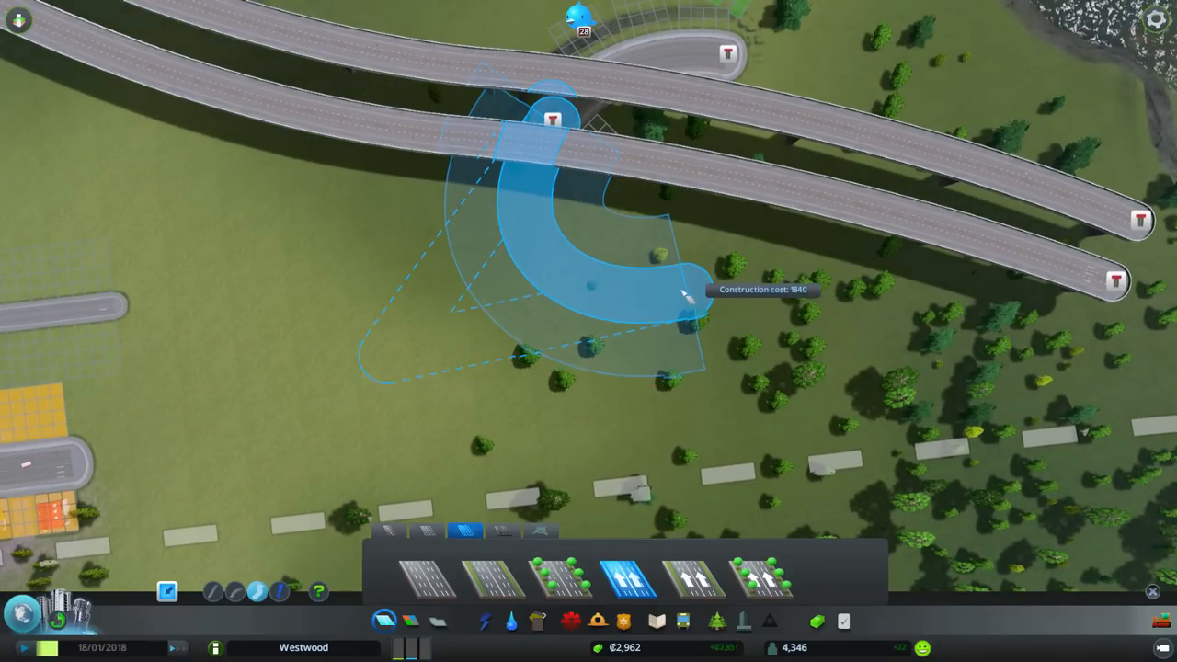
pyautogui.click(685, 294)
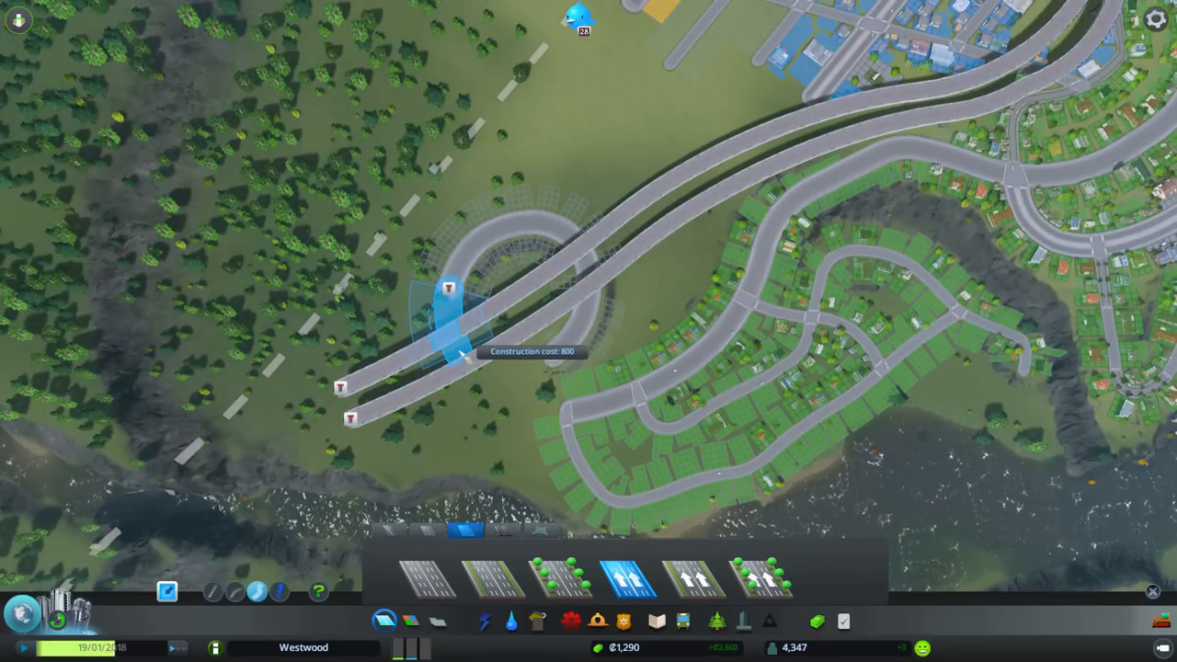
# Attach the loop ramp's end onto the elevated highway carriageway.
pyautogui.click(542, 382)
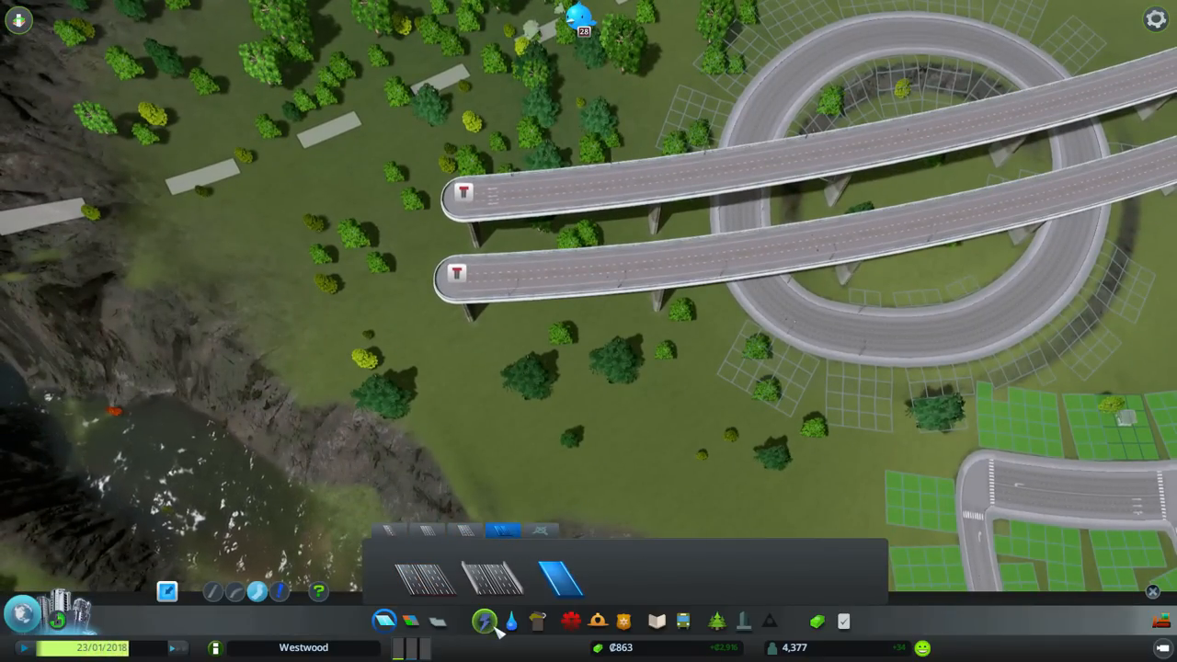
# Exit road construction and start a connector from the highway's dead end.
pyautogui.click(485, 622)
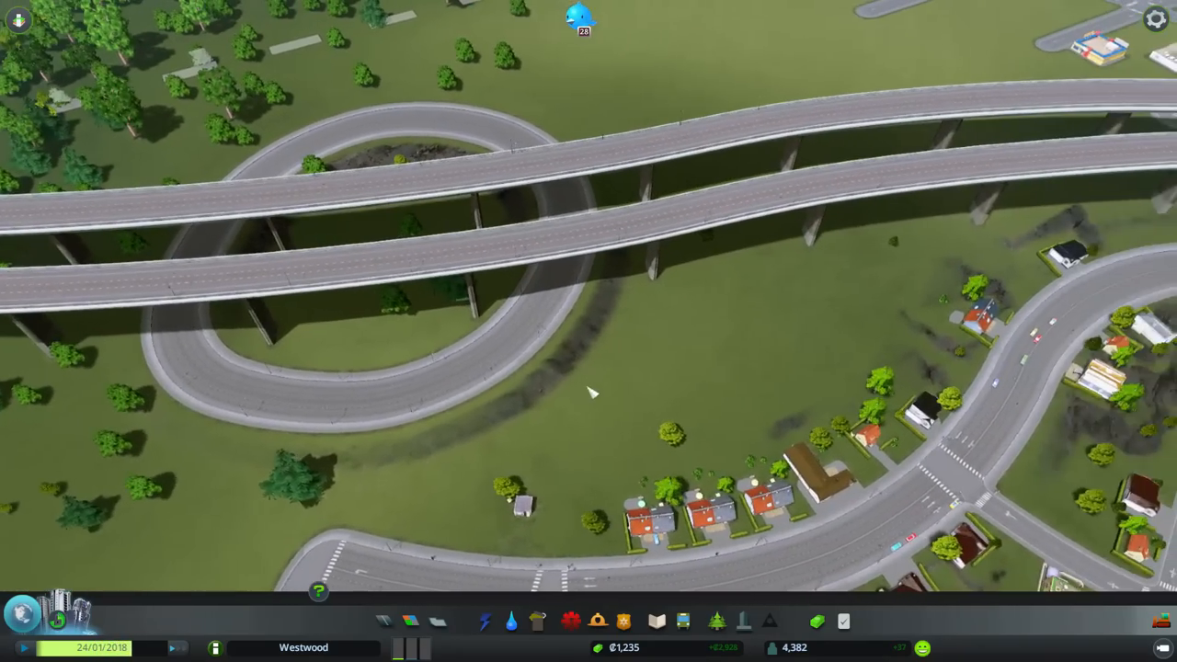
pyautogui.click(410, 620)
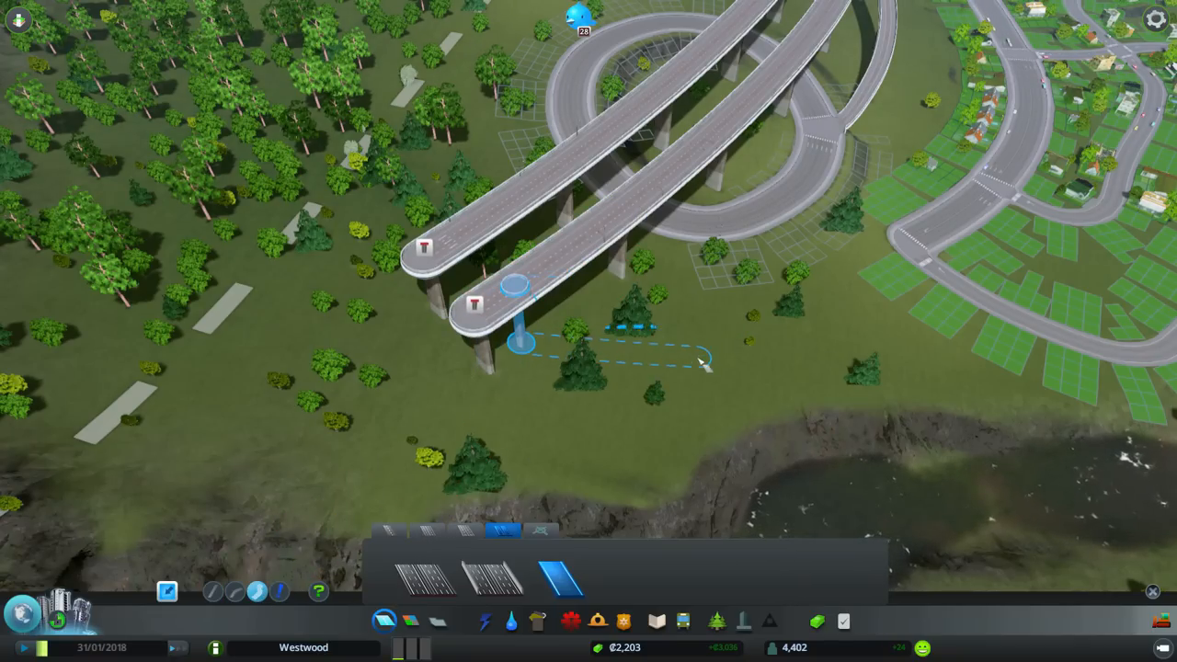
pyautogui.moveTo(699, 363)
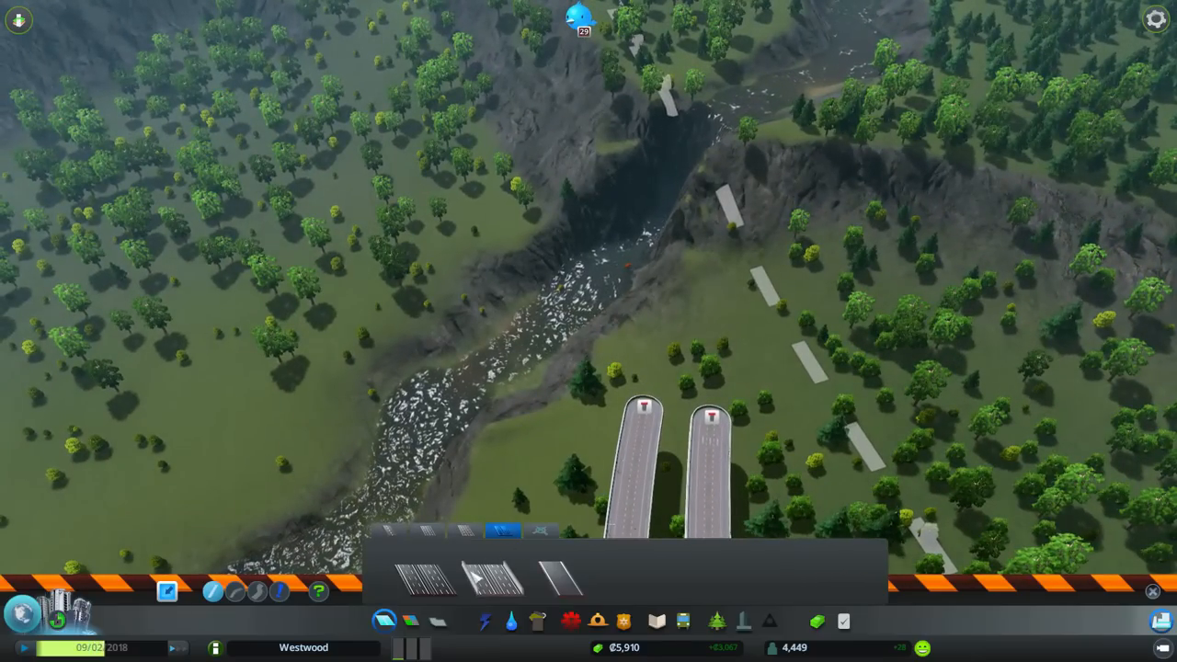
# Extend the right one-way carriageway toward the gorge to match the left one.
pyautogui.click(425, 575)
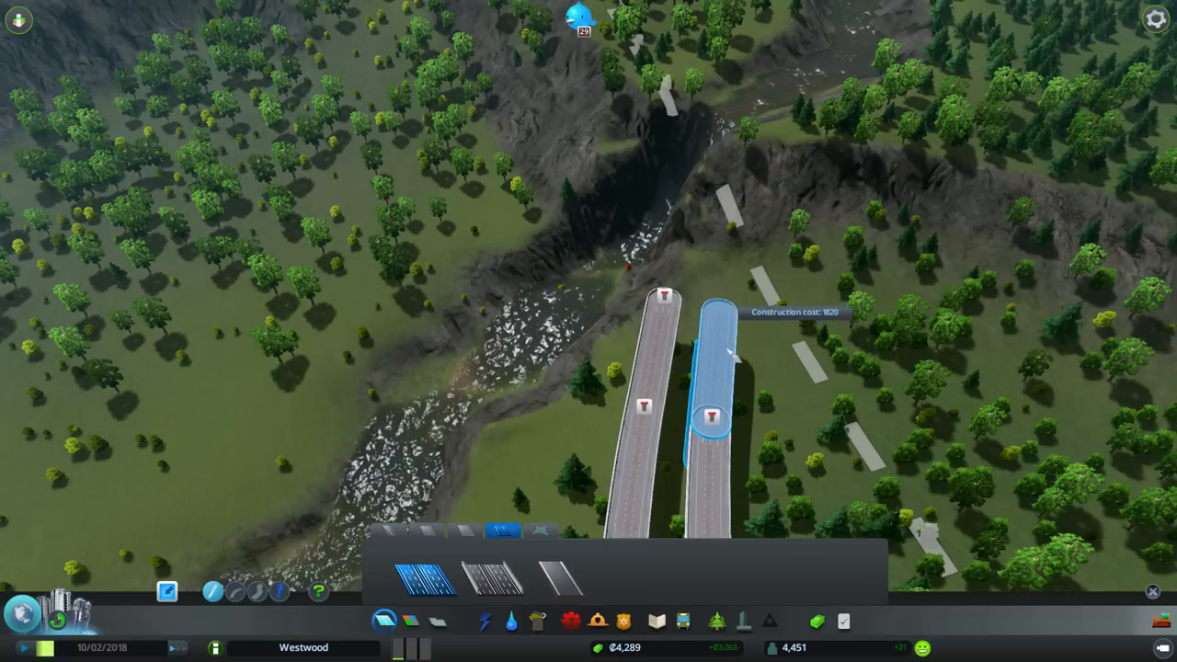
pyautogui.click(713, 418)
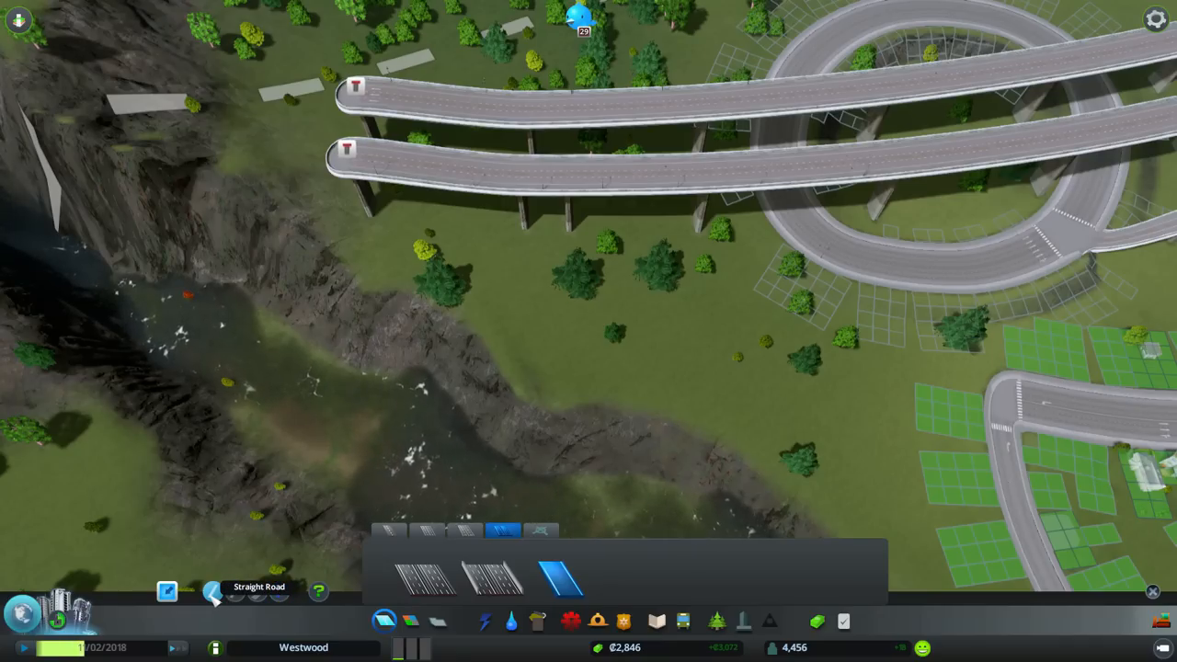
# Switch the road tool to straight-line placement for the upper-carriageway slip road.
pyautogui.click(423, 166)
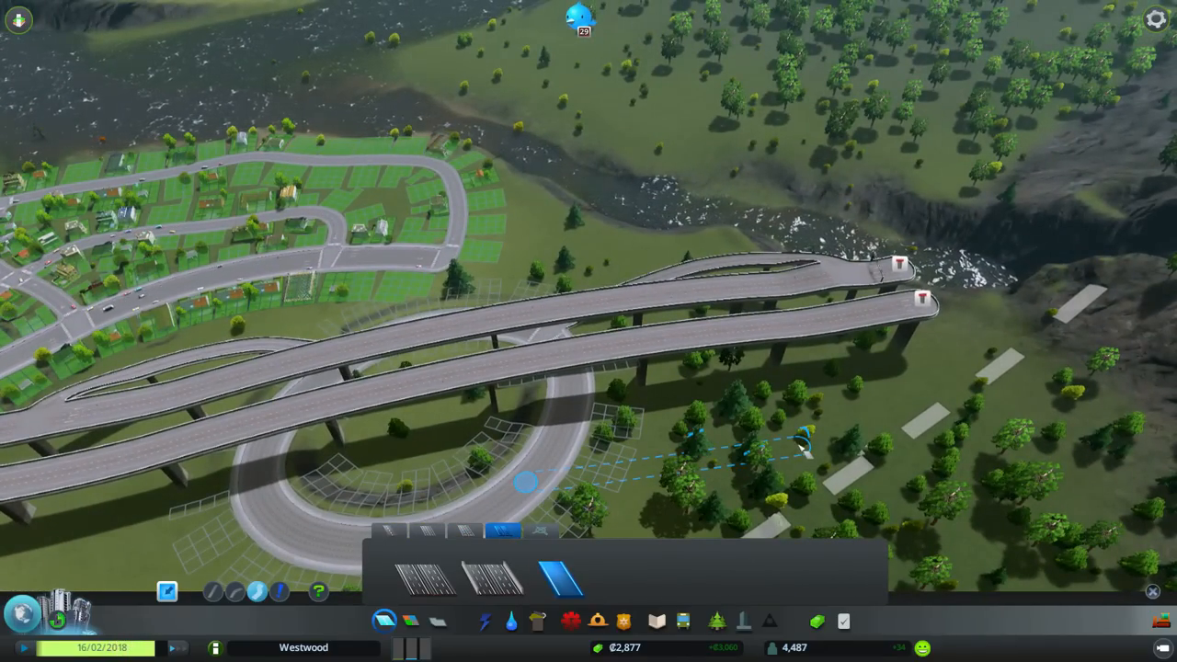
# Draw and place a curved one-way ramp from the lower carriageway down to ground level.
pyautogui.moveTo(526, 481); pyautogui.dragTo(796, 464)
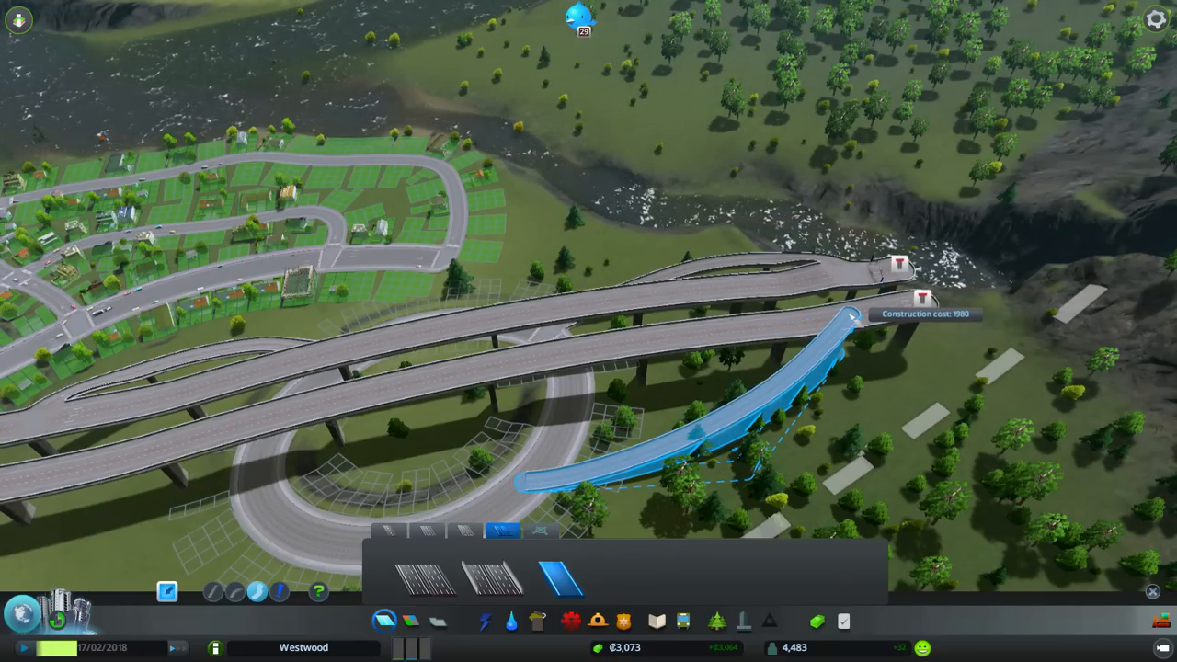
pyautogui.click(841, 327)
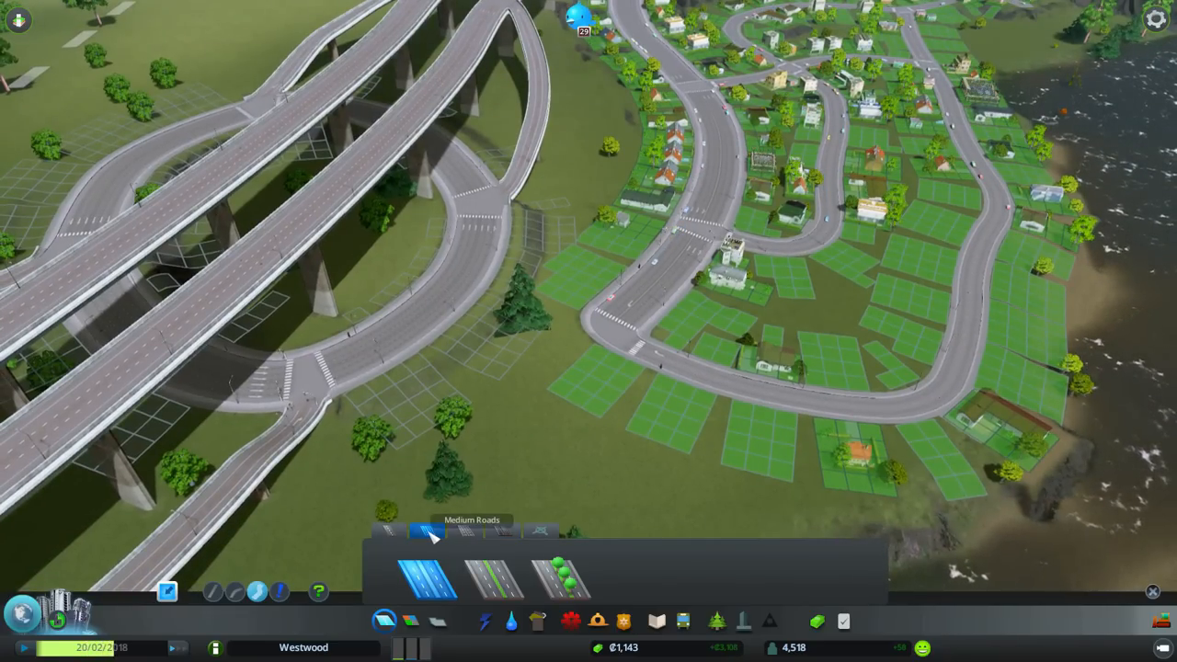
# Link the off-ramp to the ground-level intersection beneath the overpass using medium road options.
pyautogui.click(469, 532)
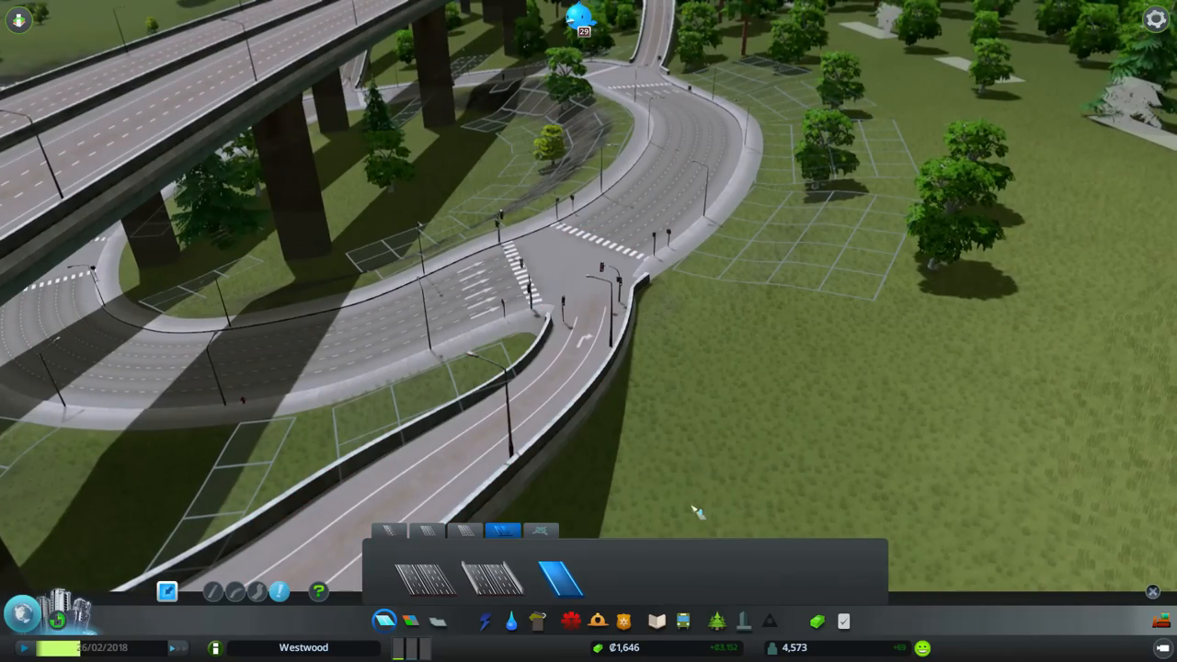
pyautogui.moveTo(749, 520)
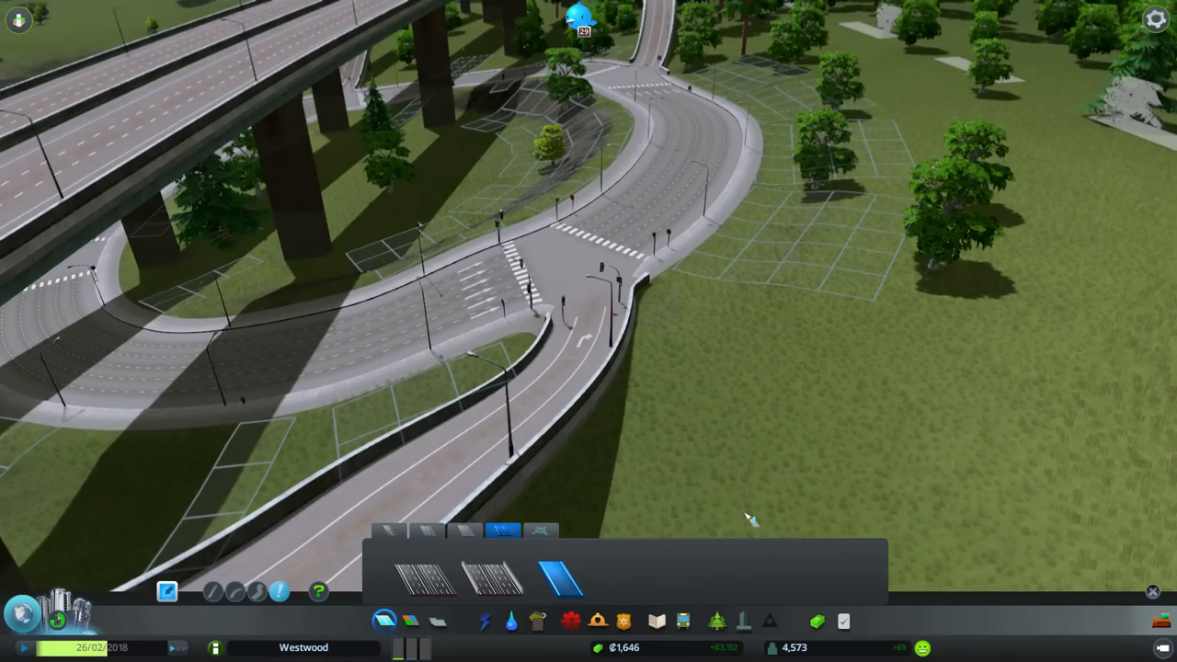
pyautogui.click(466, 531)
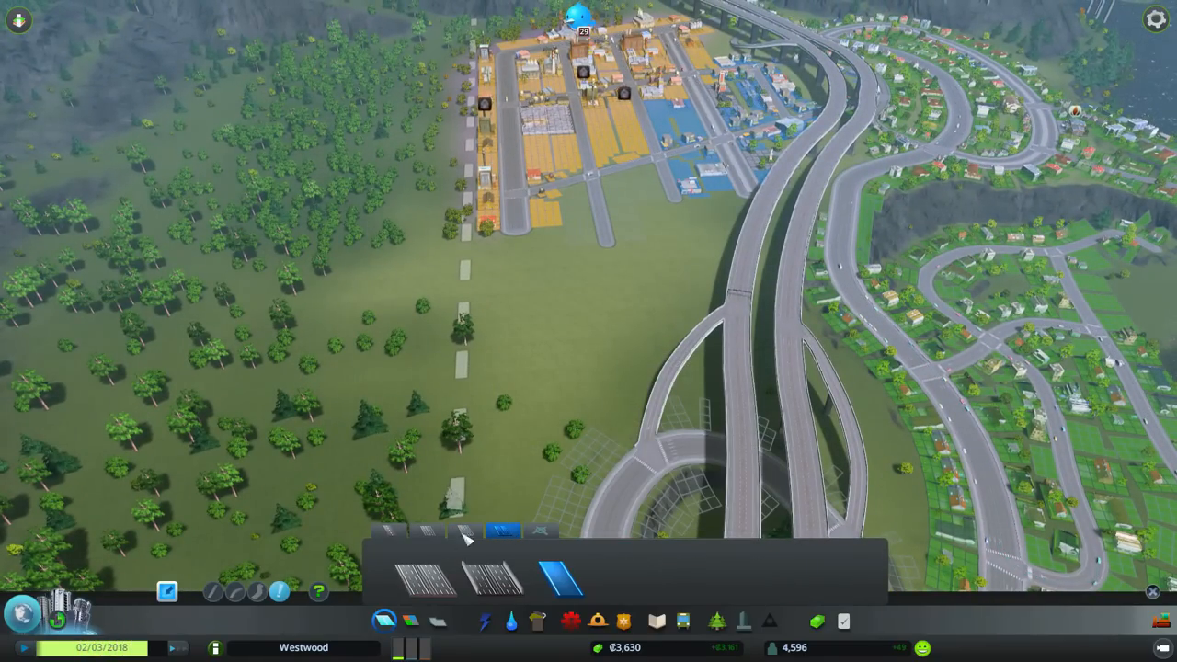
# Pick the basic two-lane road and start a road southward from the town street's end.
pyautogui.click(466, 531)
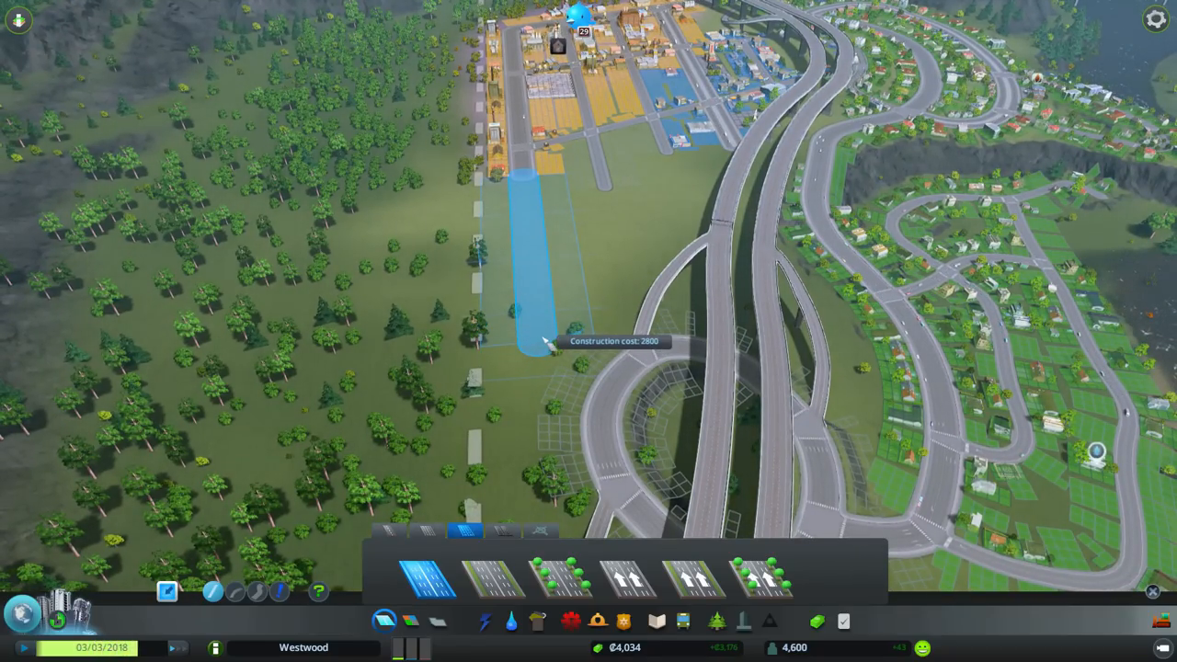
pyautogui.click(525, 340)
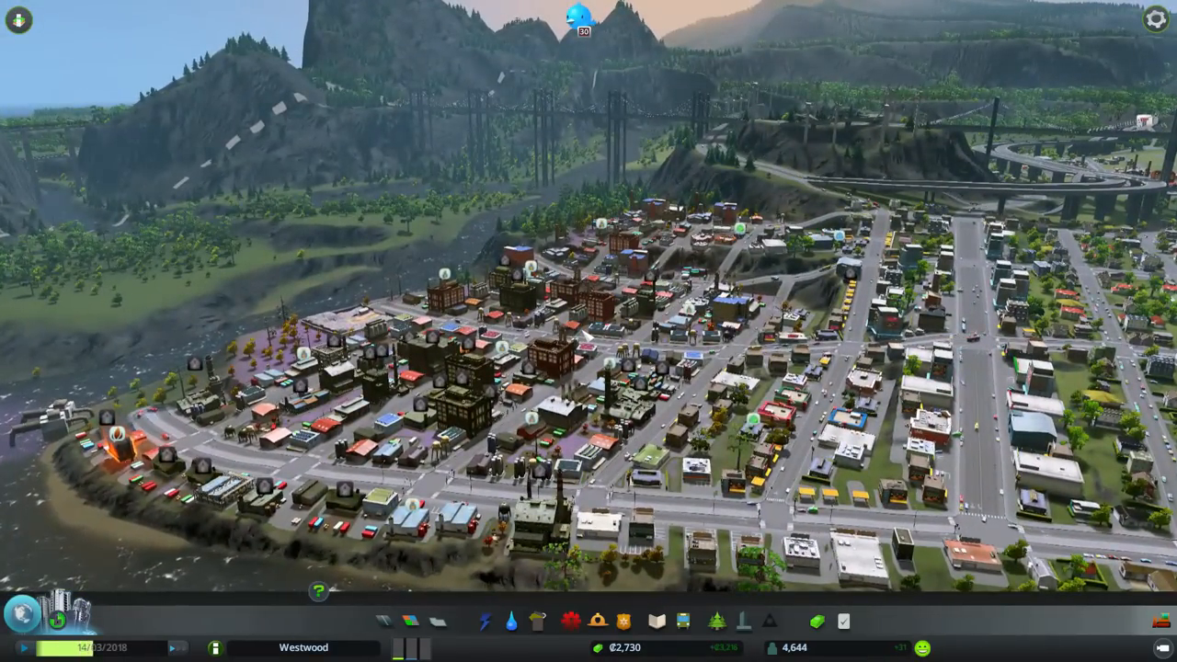
# Zoom out over the riverside town to view its streets from above.
pyautogui.scroll(-3)
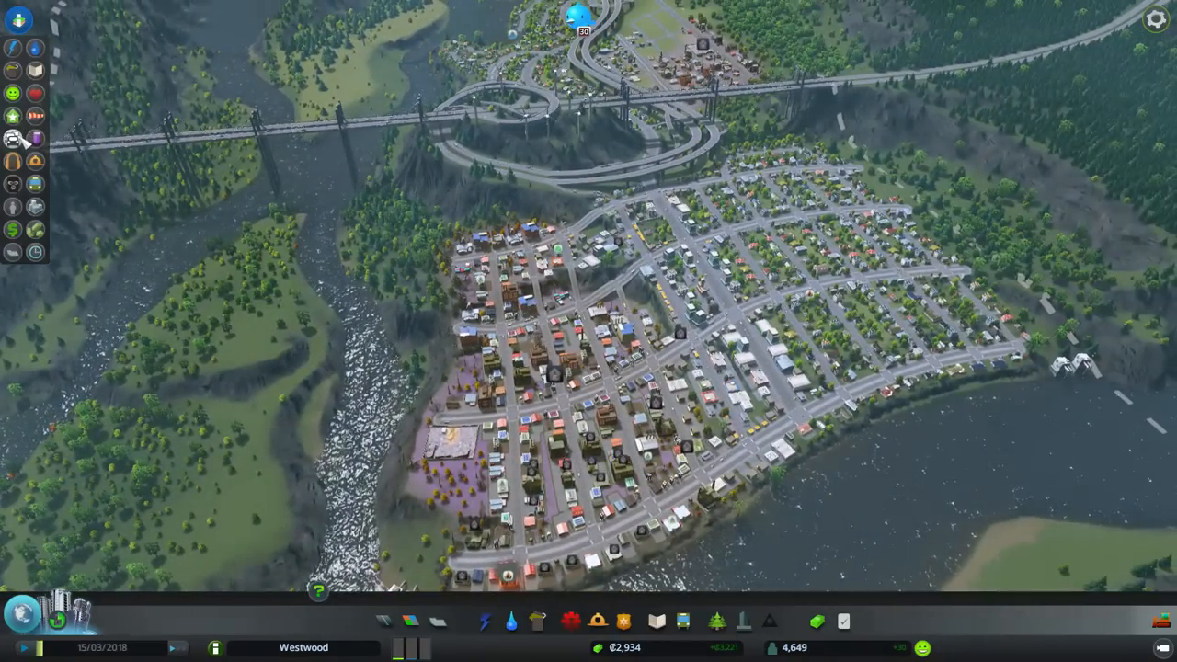
# Cycle through the Traffic, Citizen Happiness, Pollution and Electricity info view maps.
pyautogui.click(12, 138)
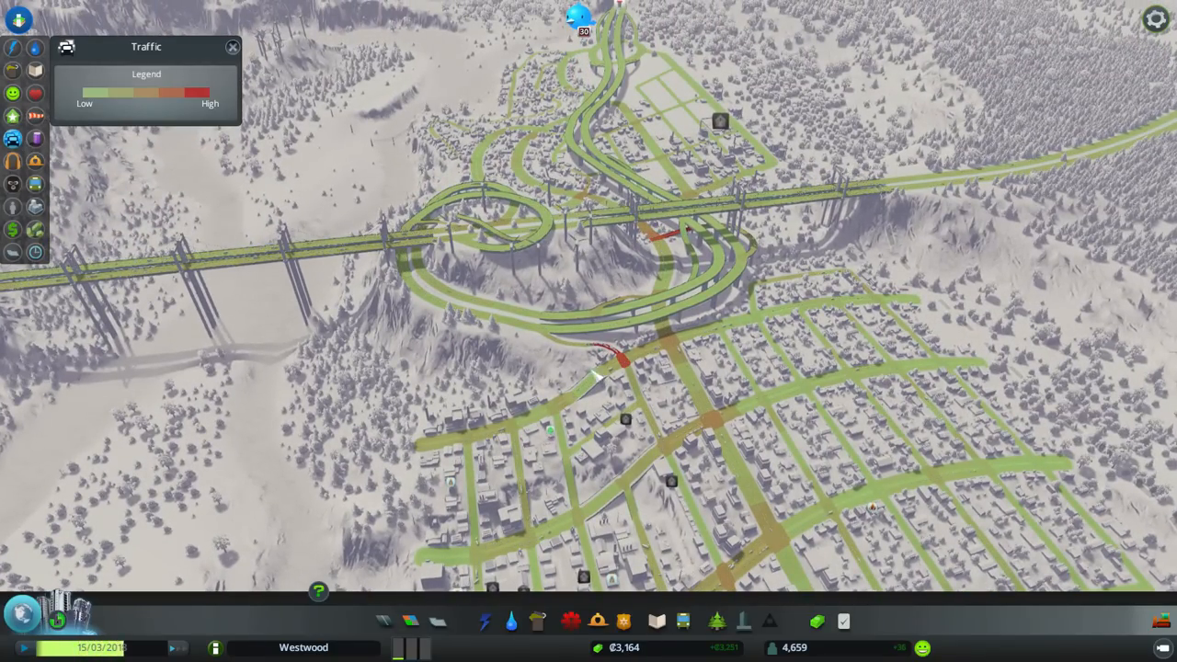
pyautogui.click(14, 92)
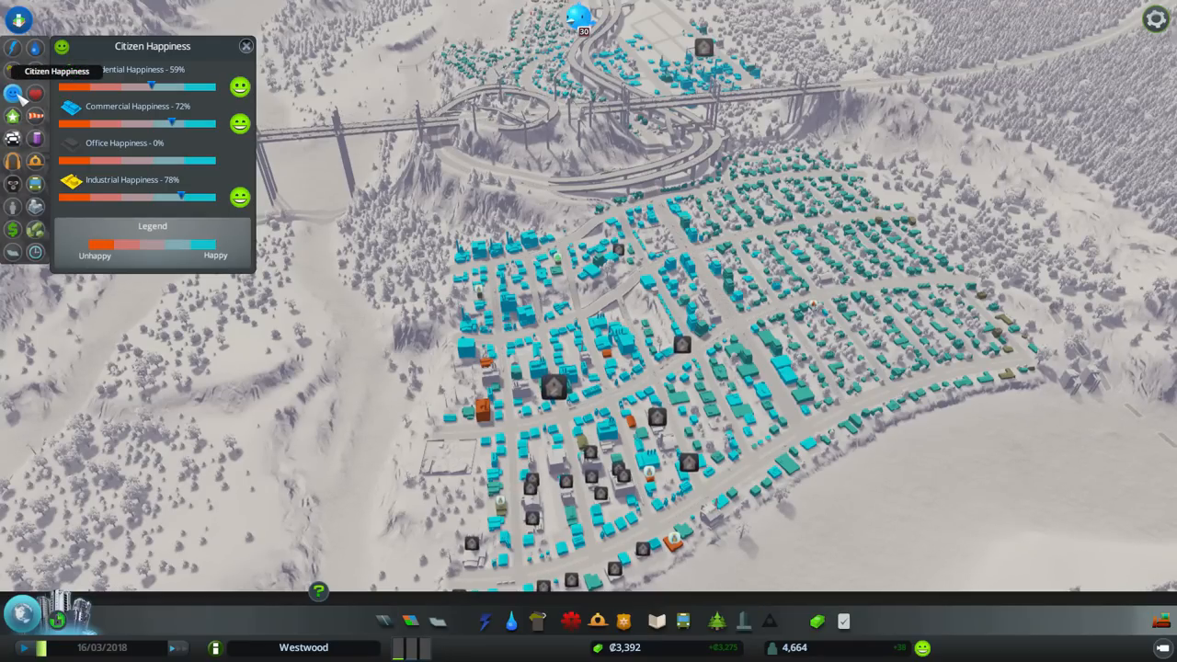
pyautogui.click(36, 138)
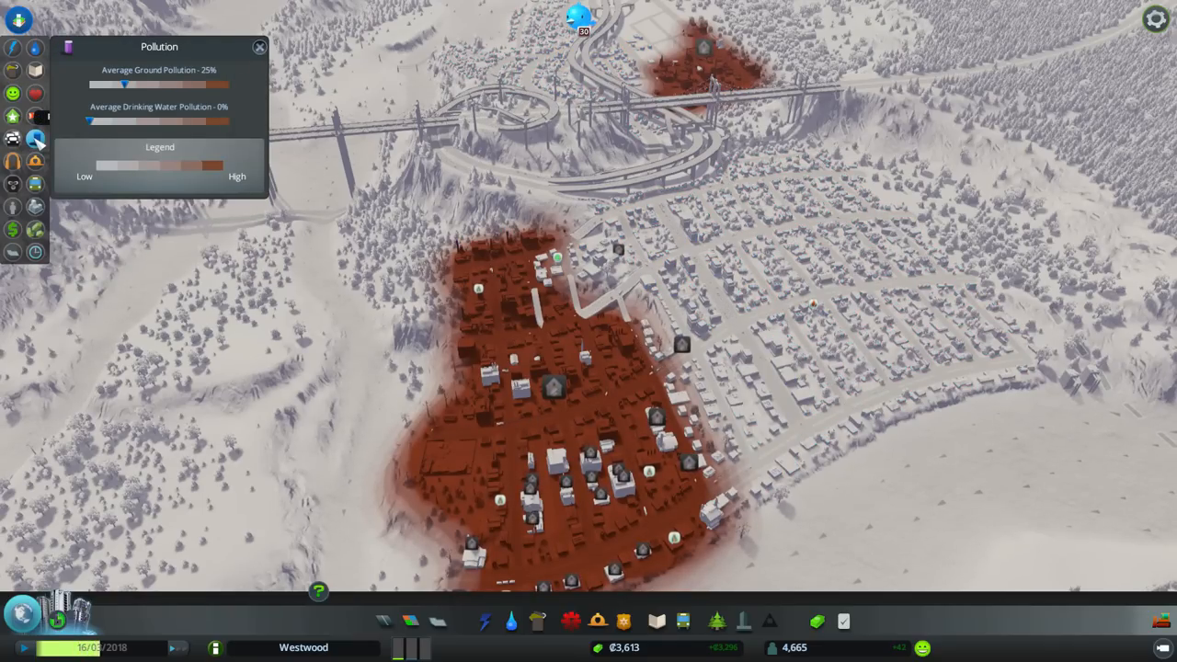
pyautogui.click(260, 47)
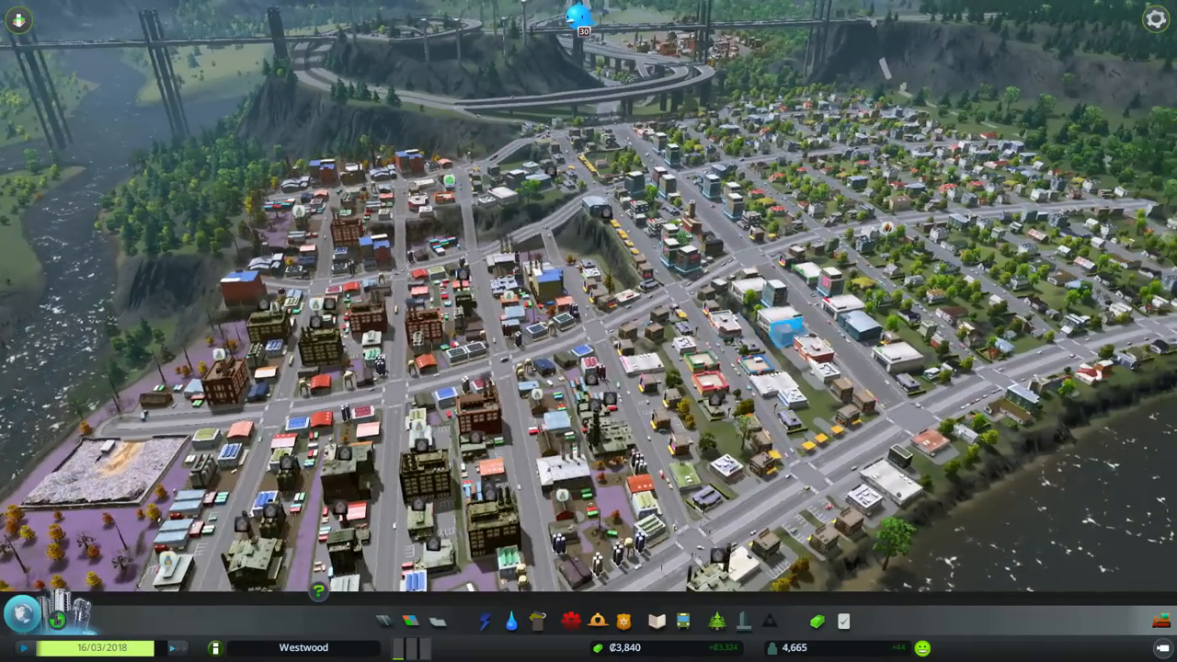
pyautogui.click(485, 622)
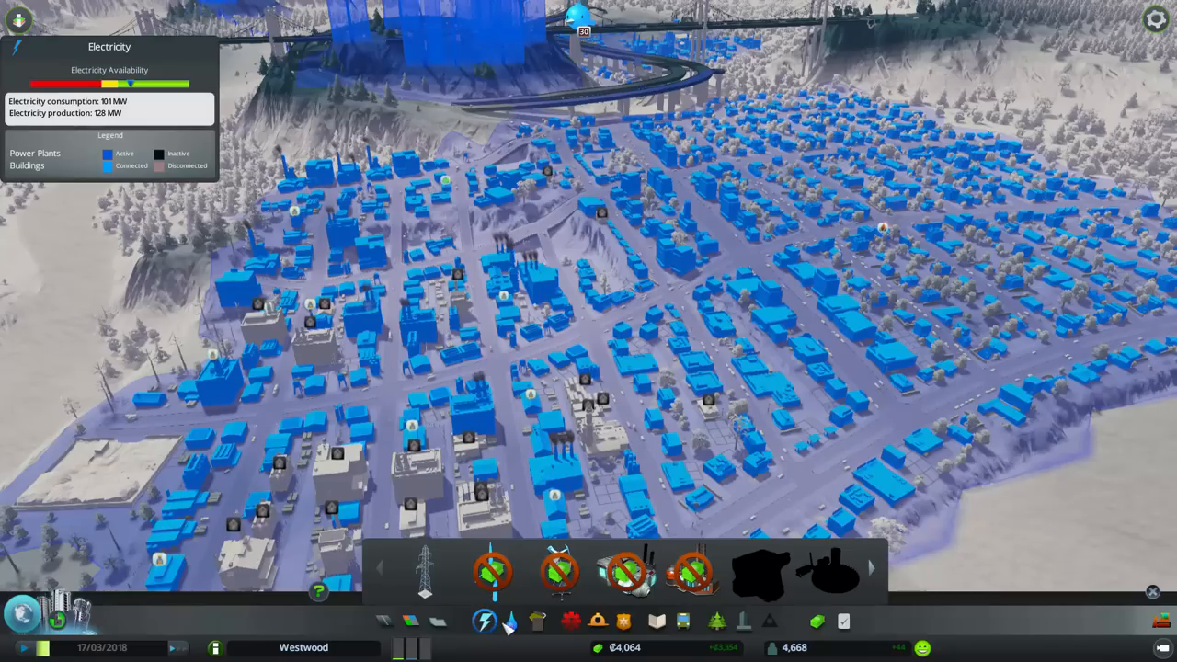
pyautogui.click(508, 620)
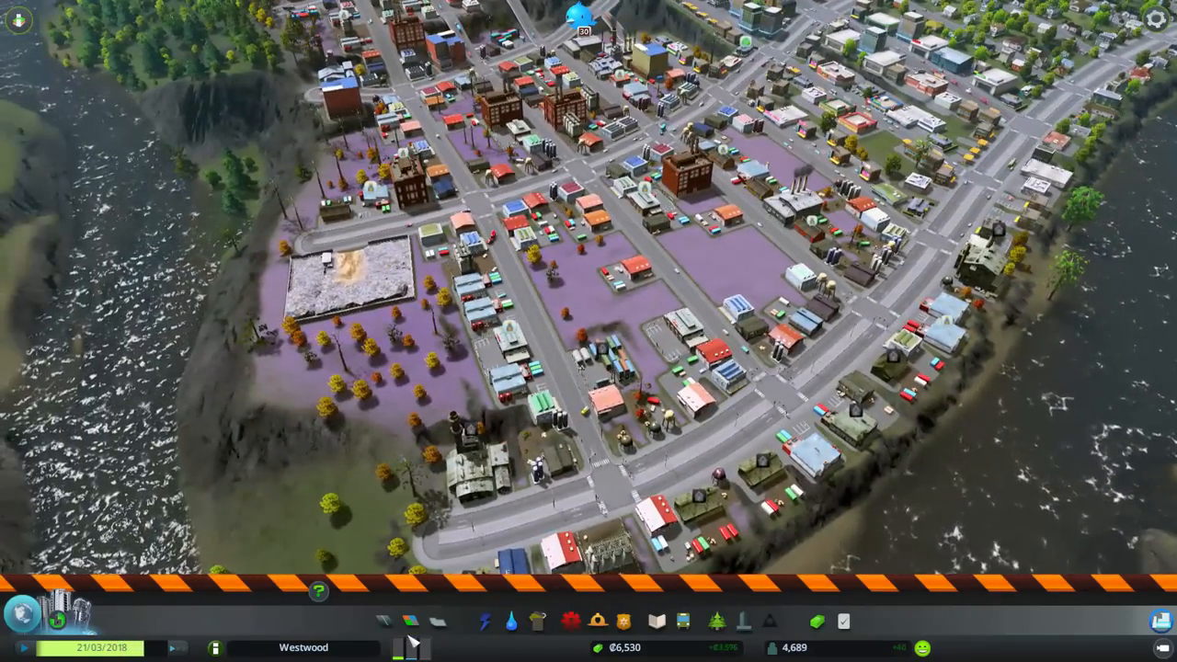
# Bulldoze a building in the purple industrial district beside the river.
pyautogui.click(411, 620)
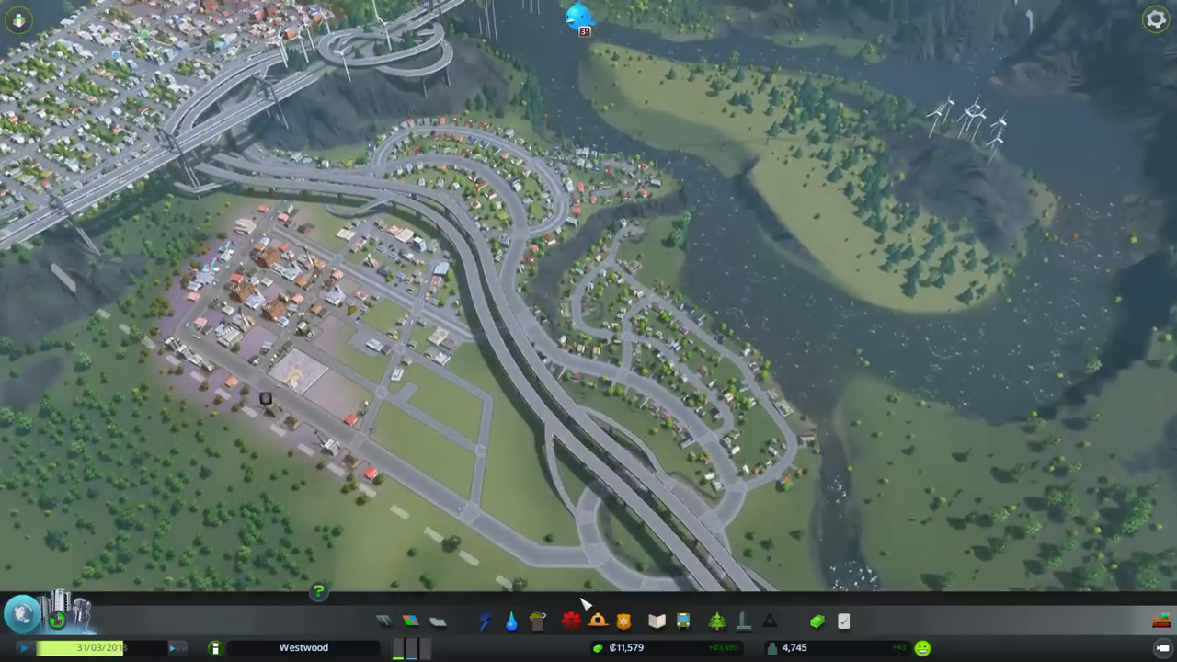
# Show the Fire Safety, Crime, Health and Education coverage maps in turn.
pyautogui.click(597, 621)
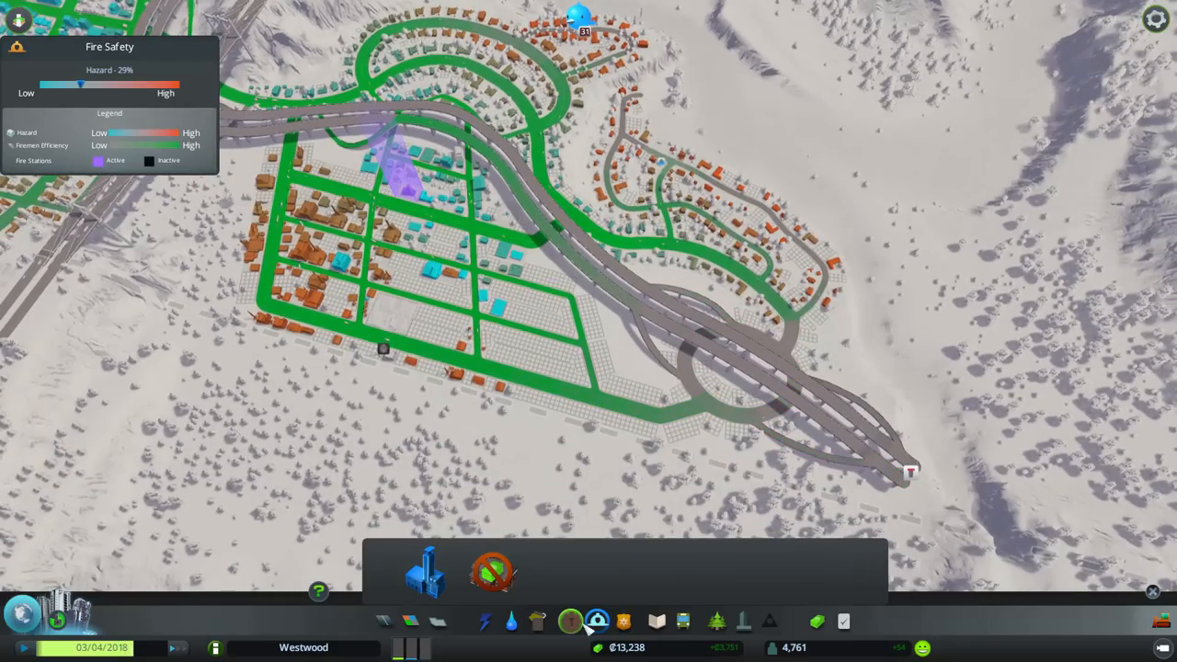
pyautogui.click(623, 621)
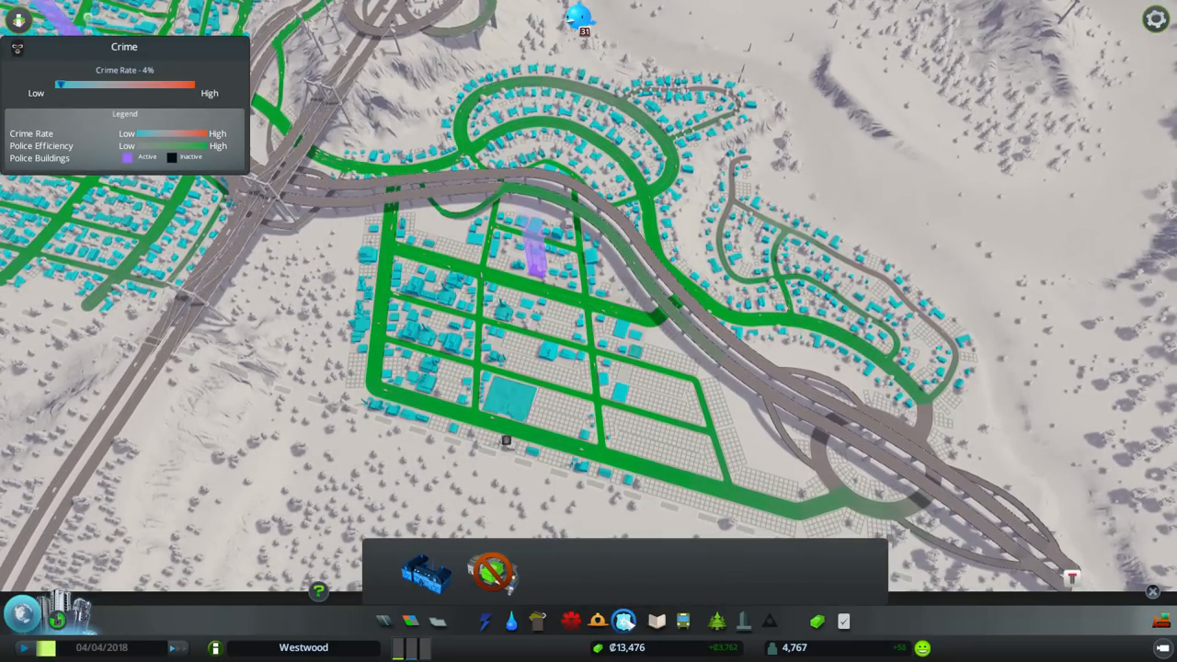
pyautogui.click(570, 621)
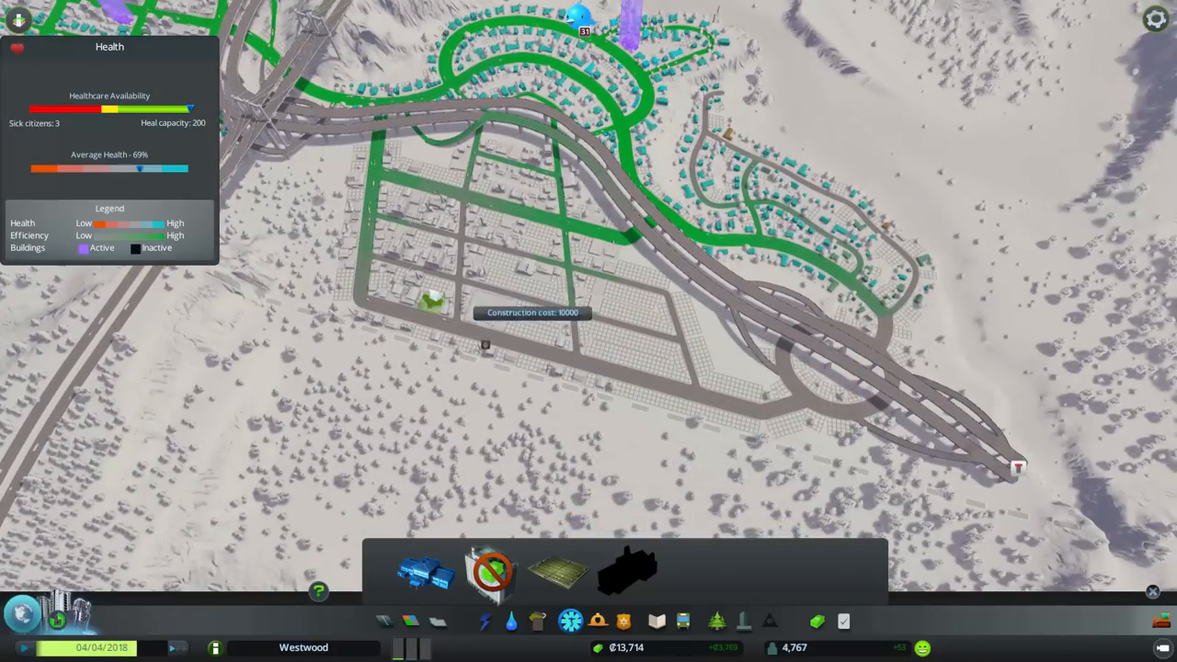
pyautogui.click(657, 622)
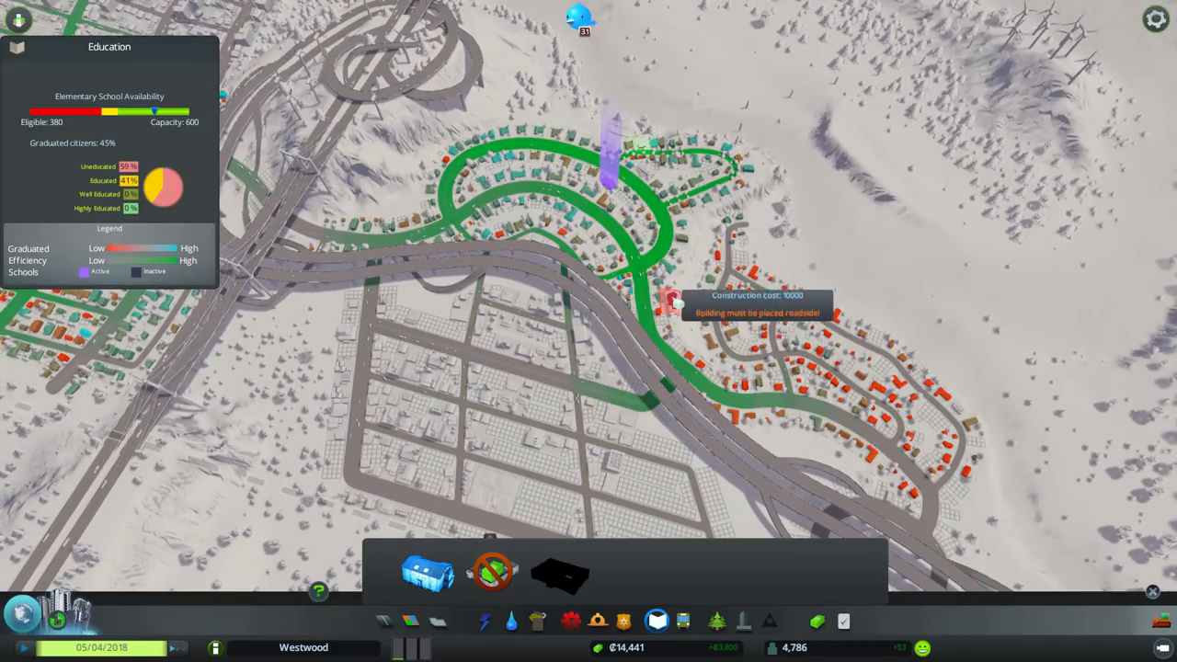
pyautogui.moveTo(657, 244)
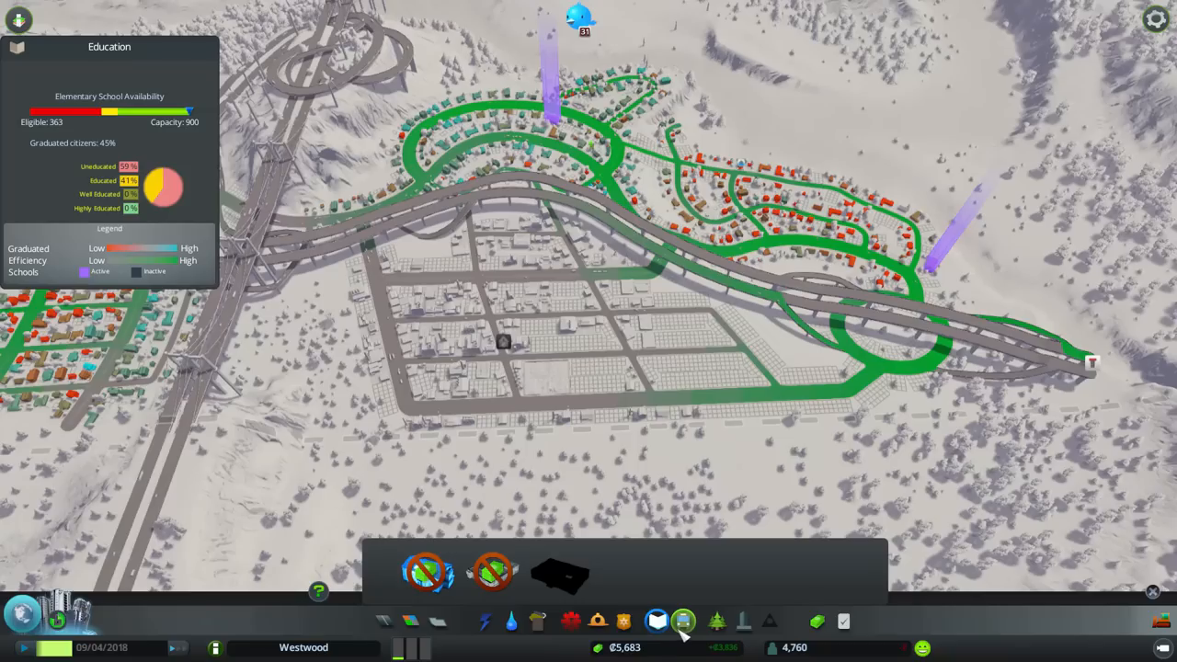
# Recheck police coverage, bring up road building options, and zoom out over the district.
pyautogui.click(624, 621)
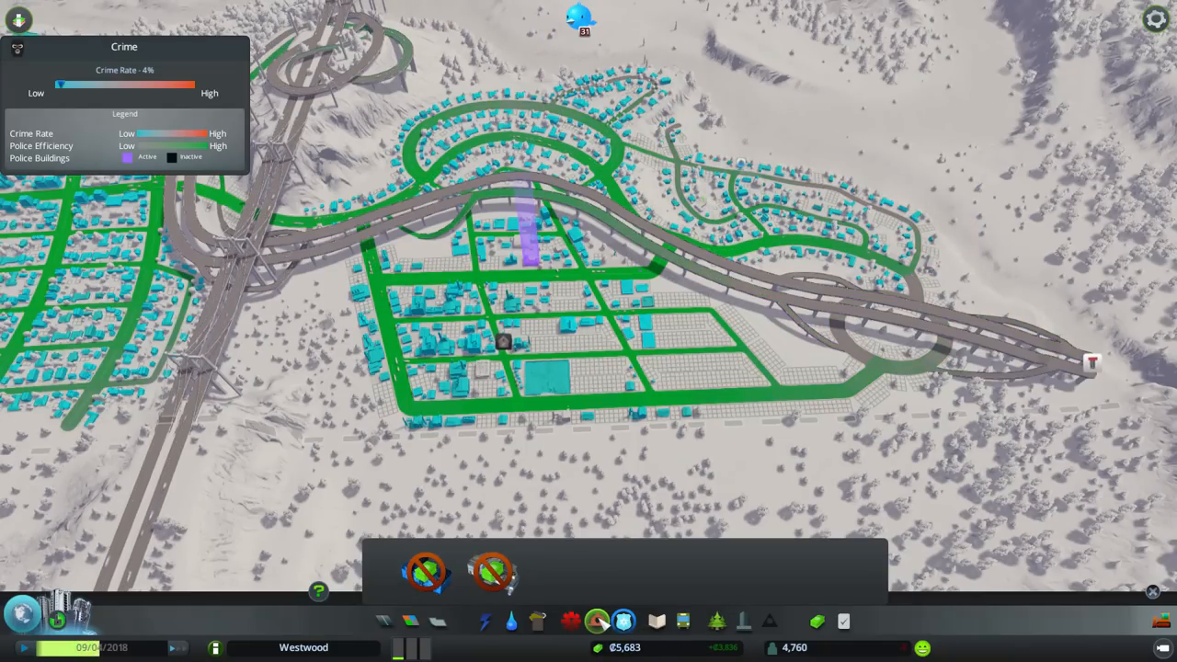
pyautogui.click(622, 621)
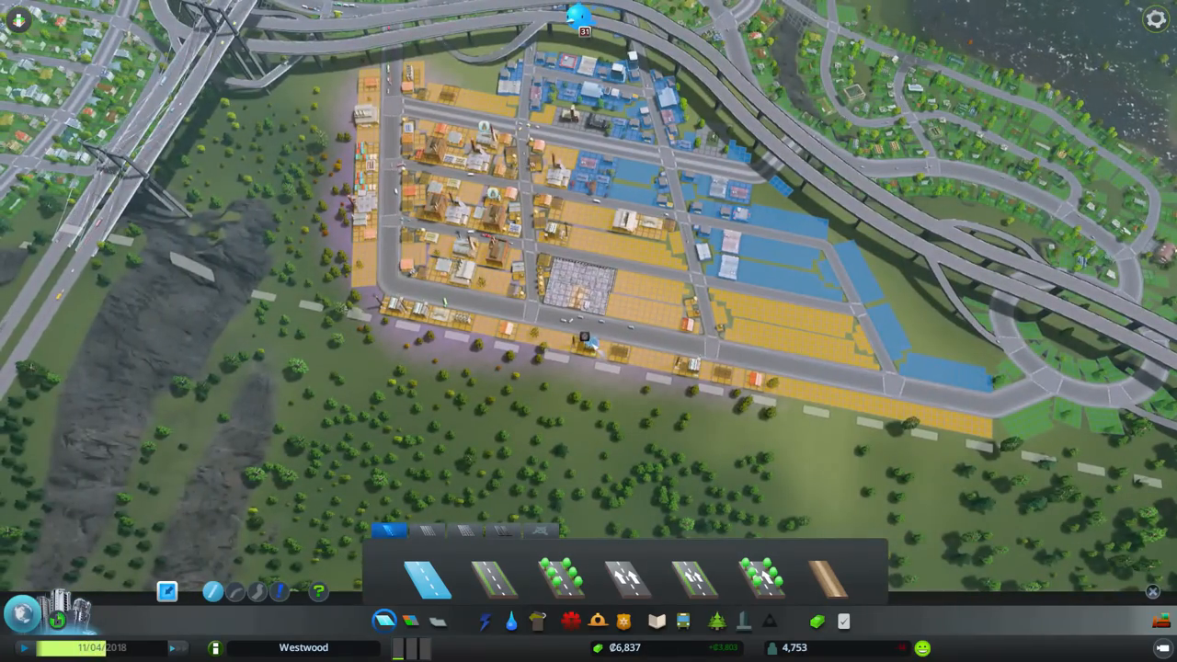
pyautogui.scroll(-3)
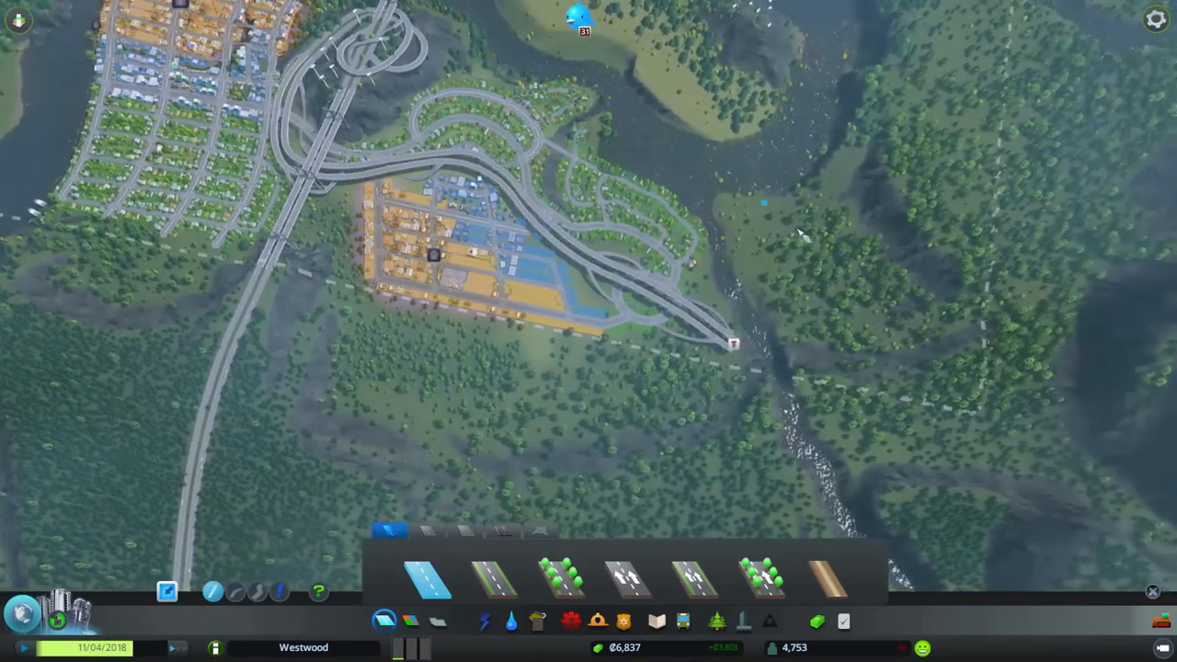